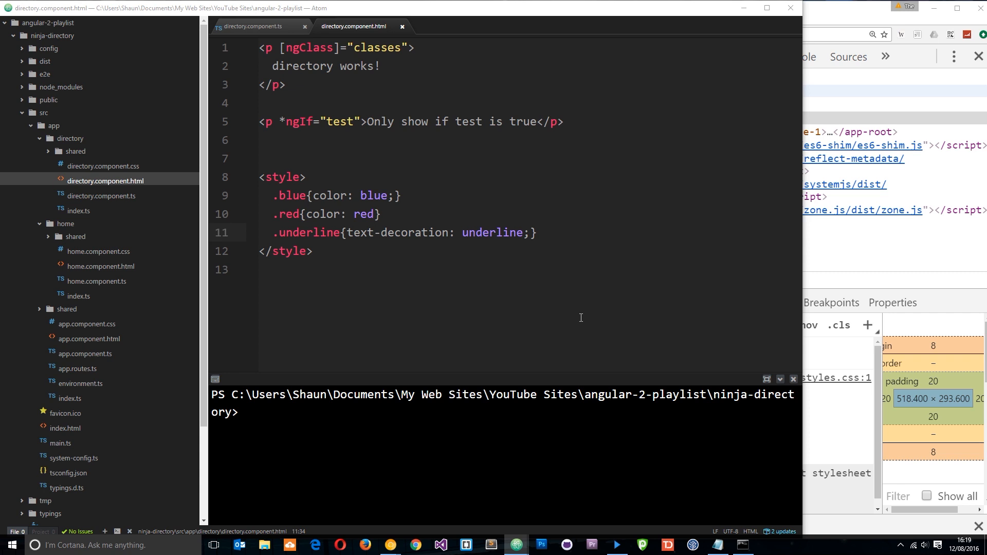
pyautogui.moveTo(574, 285)
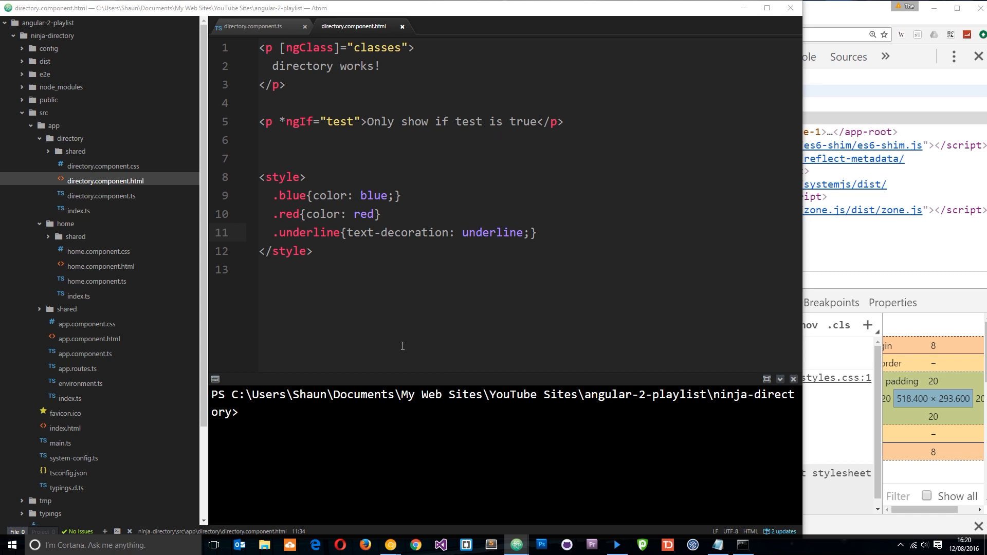
pyautogui.moveTo(467, 108)
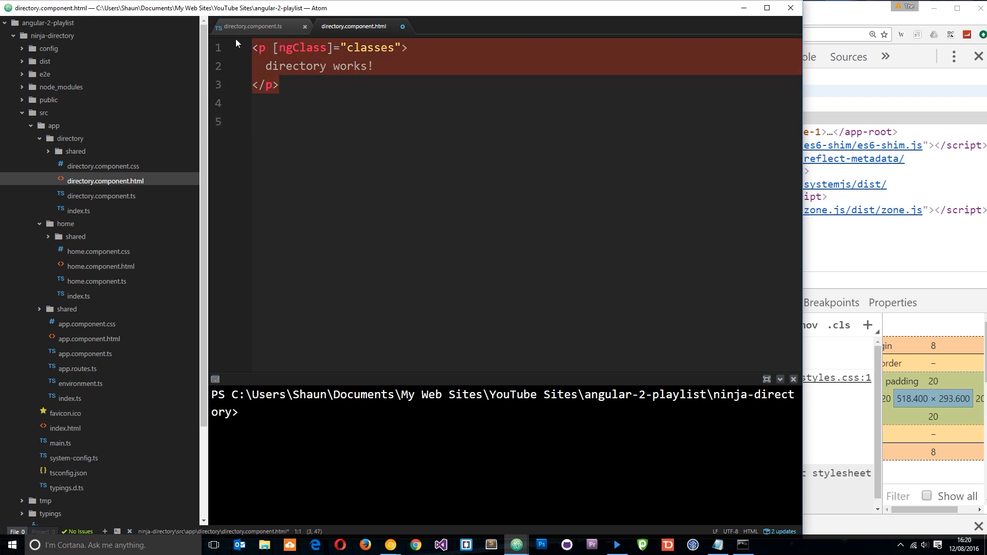
# Step: Clear the old template markup and add an <h2>Ninja Listing</h2> heading
pyautogui.press('ctrl+a')
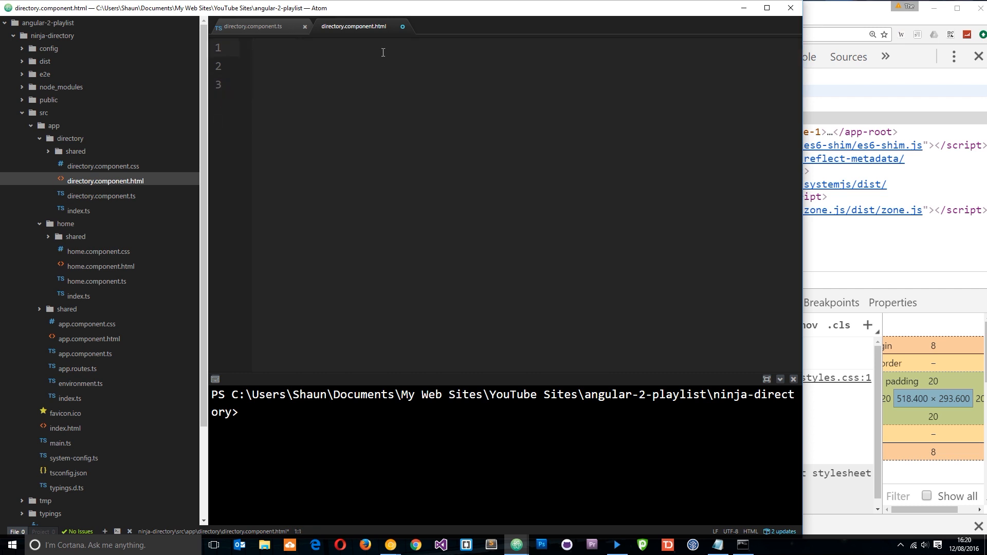
pyautogui.write('<H2')
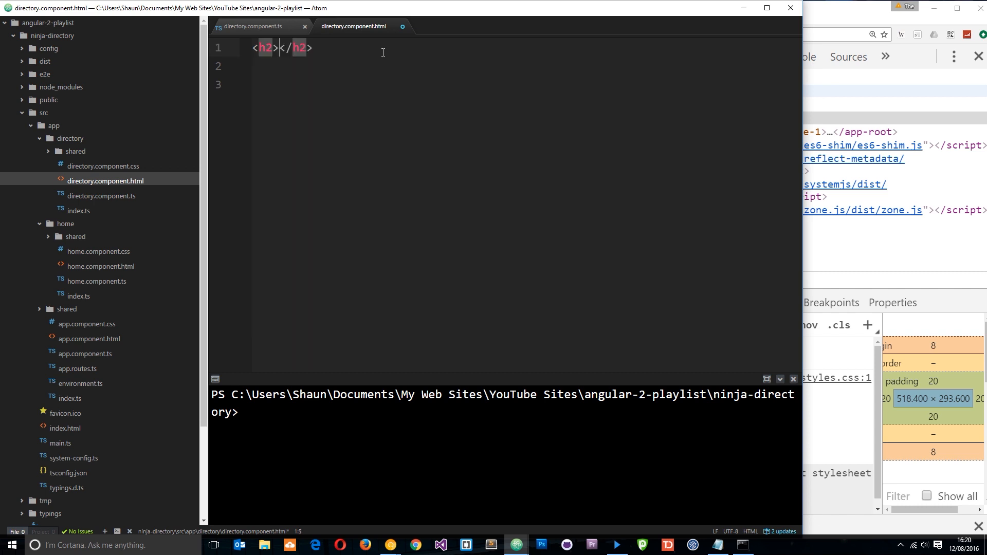
pyautogui.write('Ninja L')
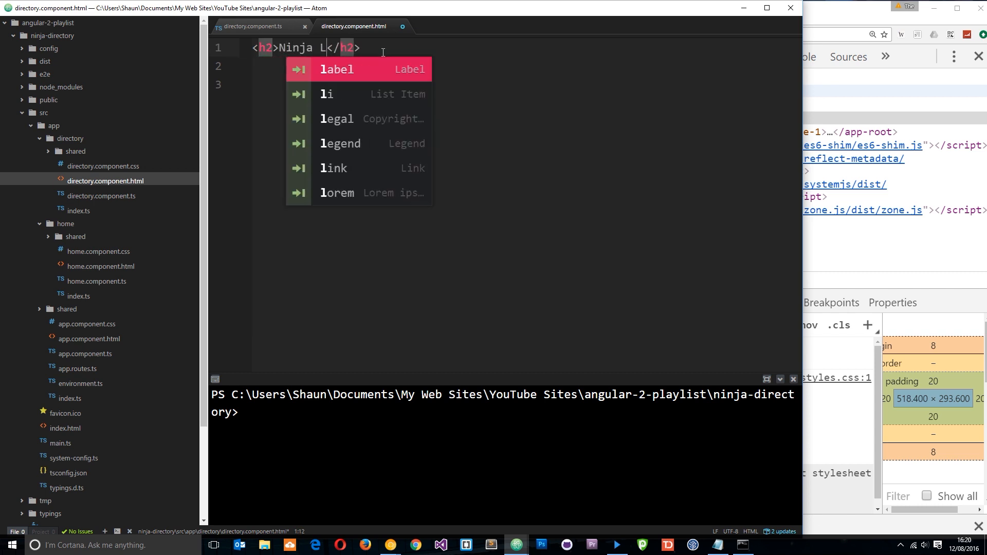
pyautogui.write('isting')
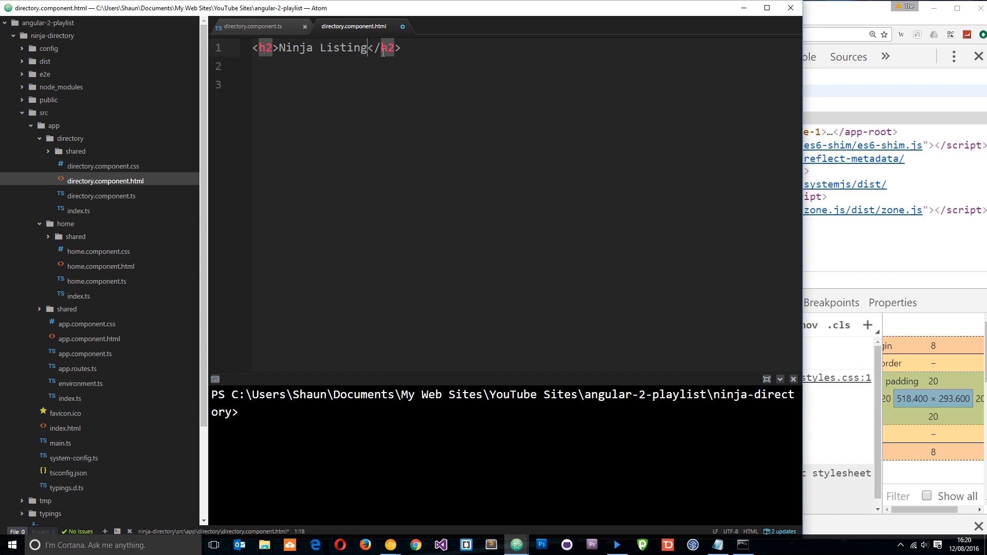
pyautogui.press('enter')
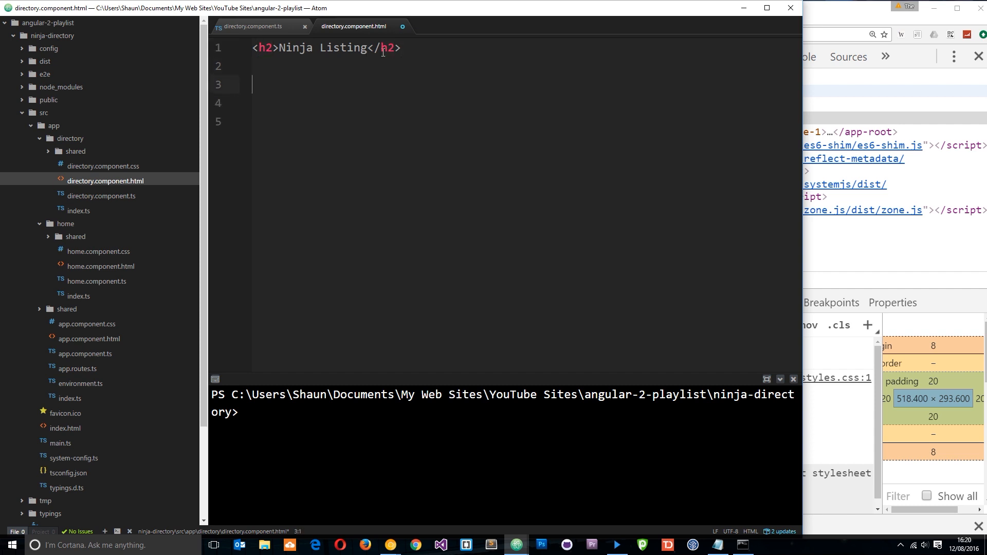
# Step: Add a ul with id ninja-listing holding an li with *ngFor="let ninja of ninjas"
pyautogui.write('<ul')
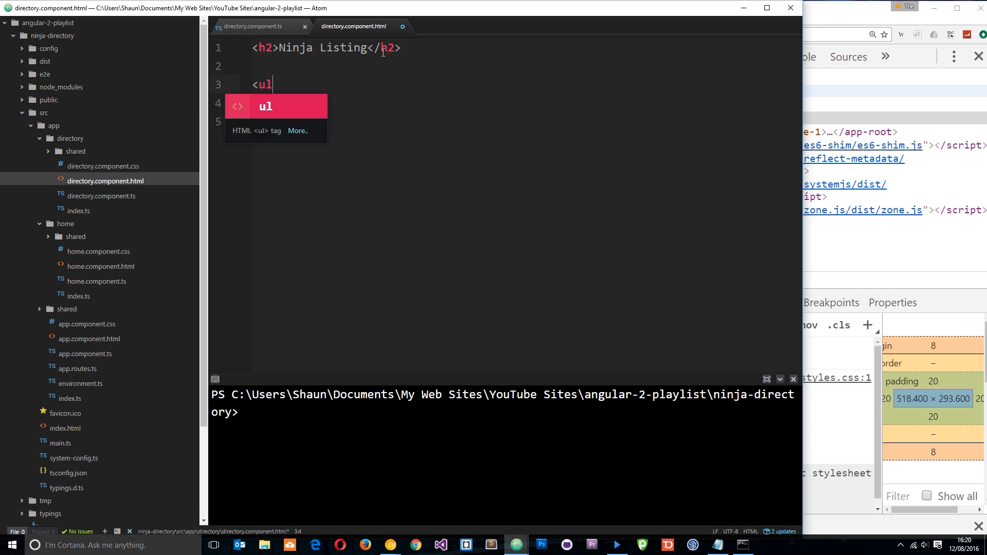
pyautogui.write('id="')
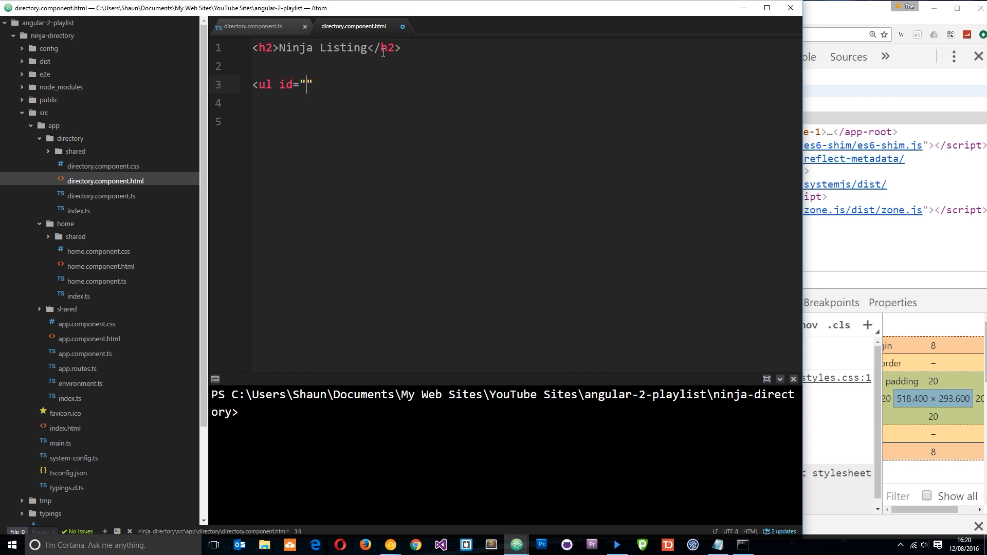
pyautogui.write('ninja-l')
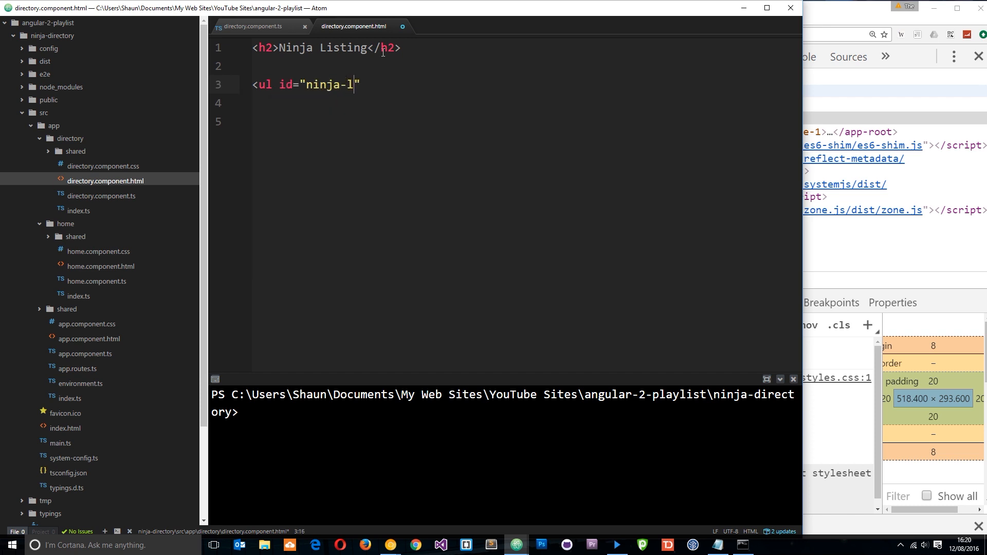
pyautogui.write('isting')
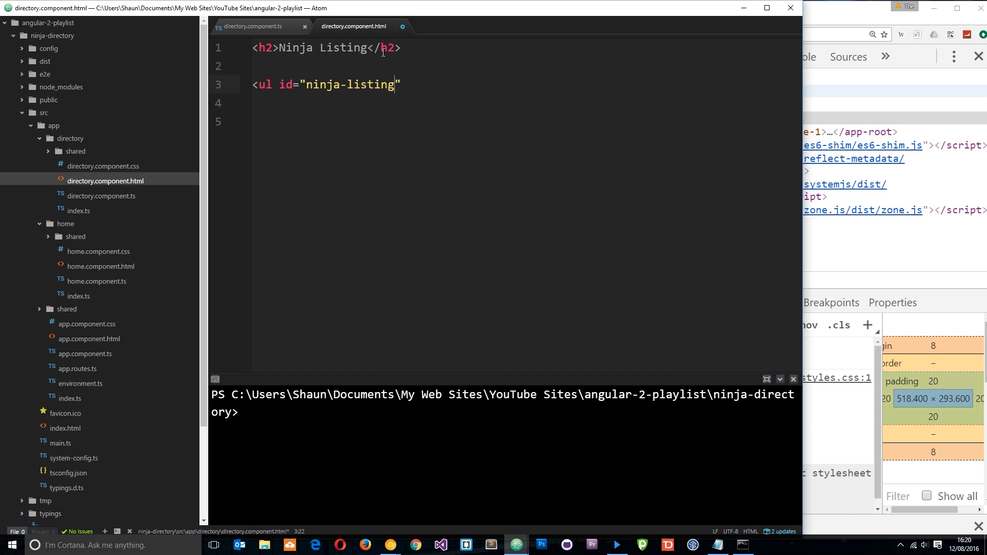
pyautogui.write('>')
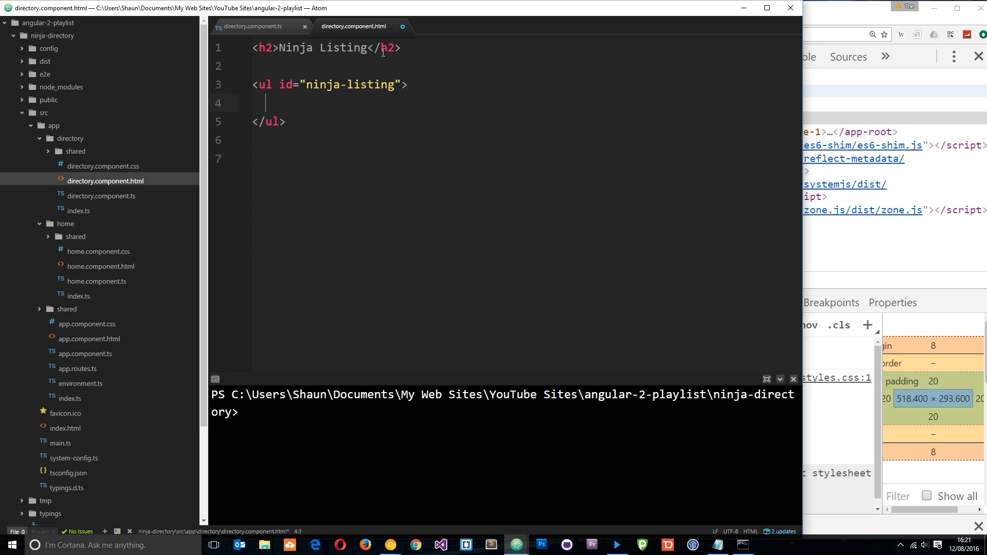
pyautogui.write('<li></li>')
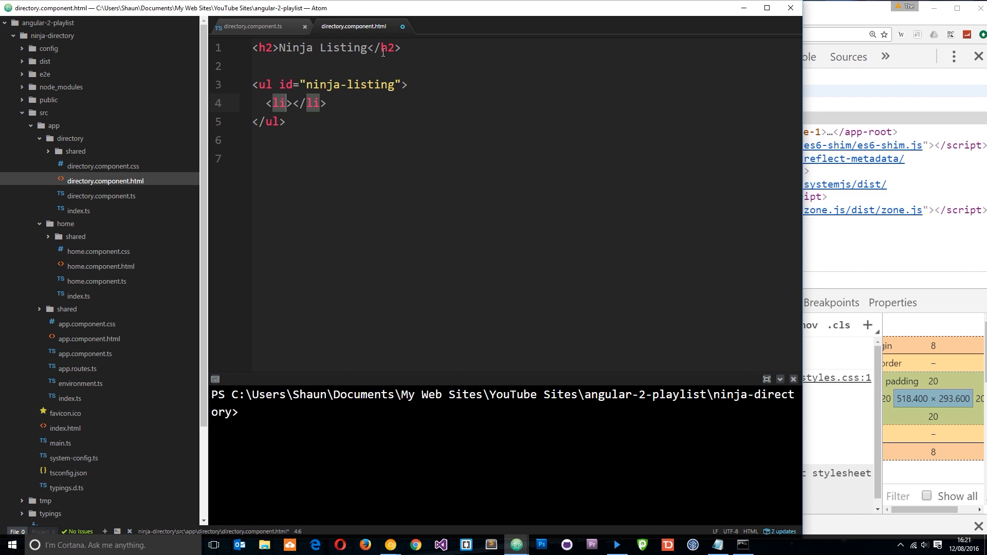
pyautogui.write('*ng')
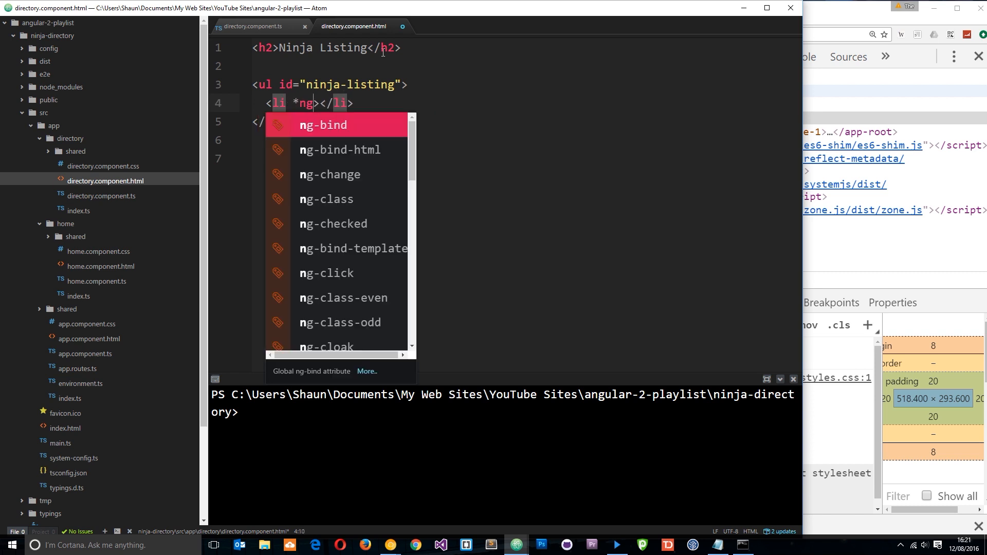
pyautogui.write('For=""')
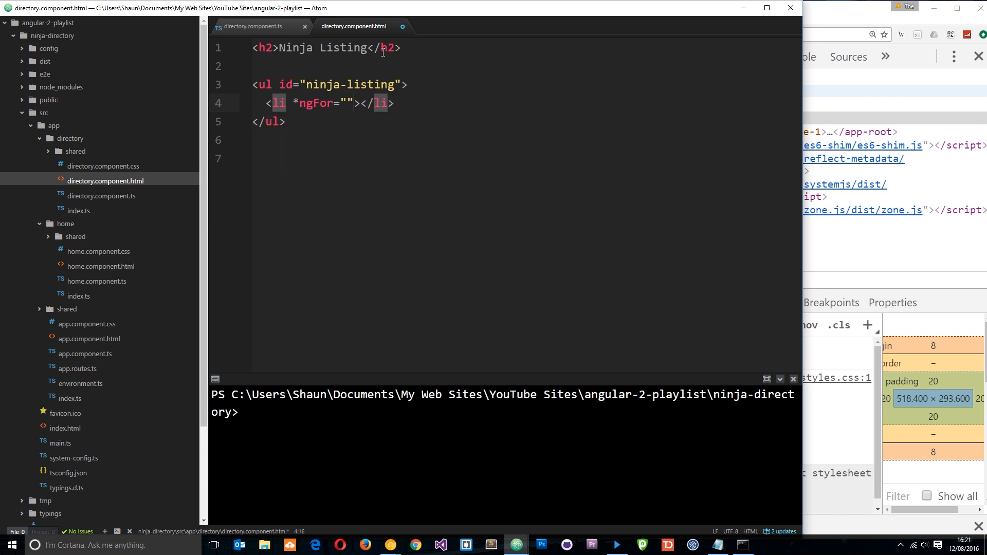
pyautogui.write('let ninja of nin')
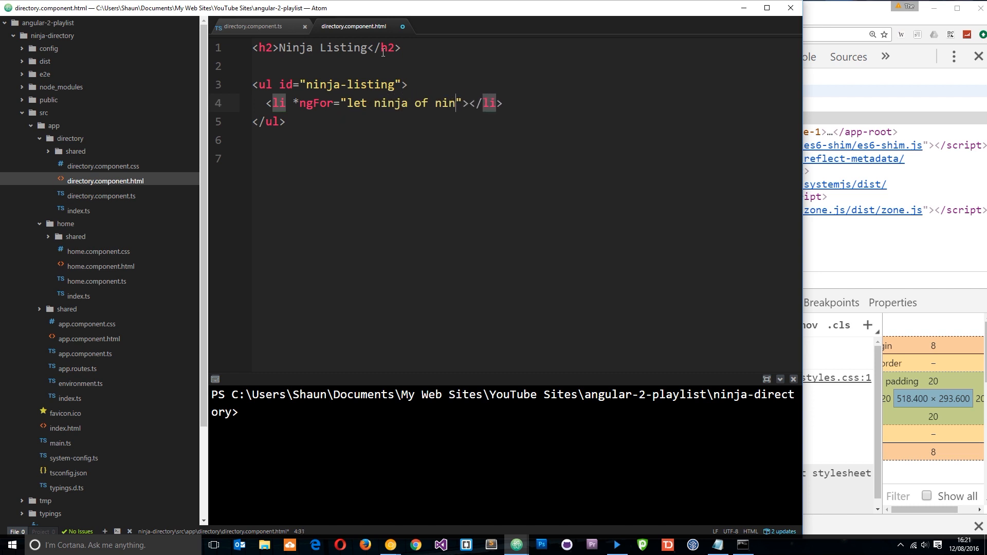
pyautogui.write('jas')
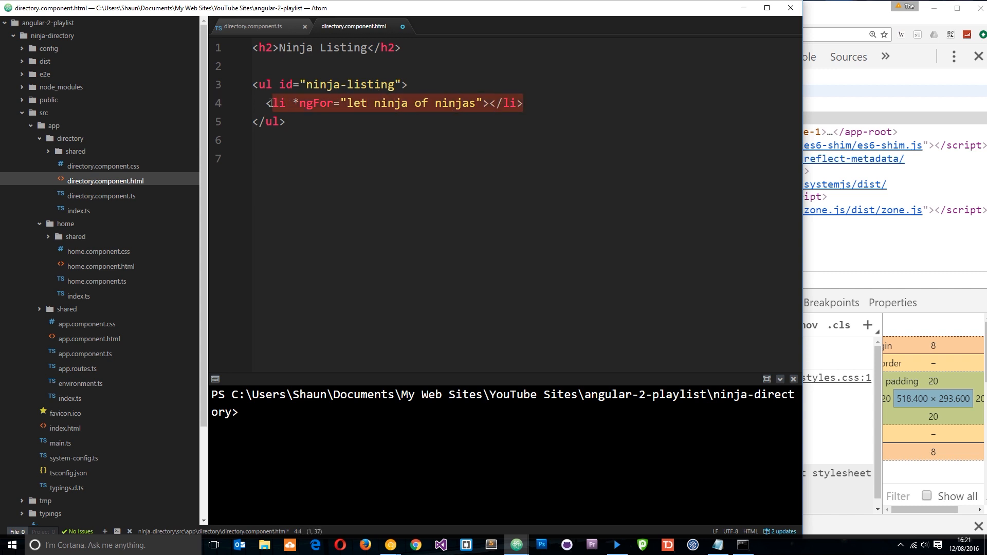
# Step: Point out the loop variable ninja and the ninjas array name in the *ngFor expression
pyautogui.click(407, 102)
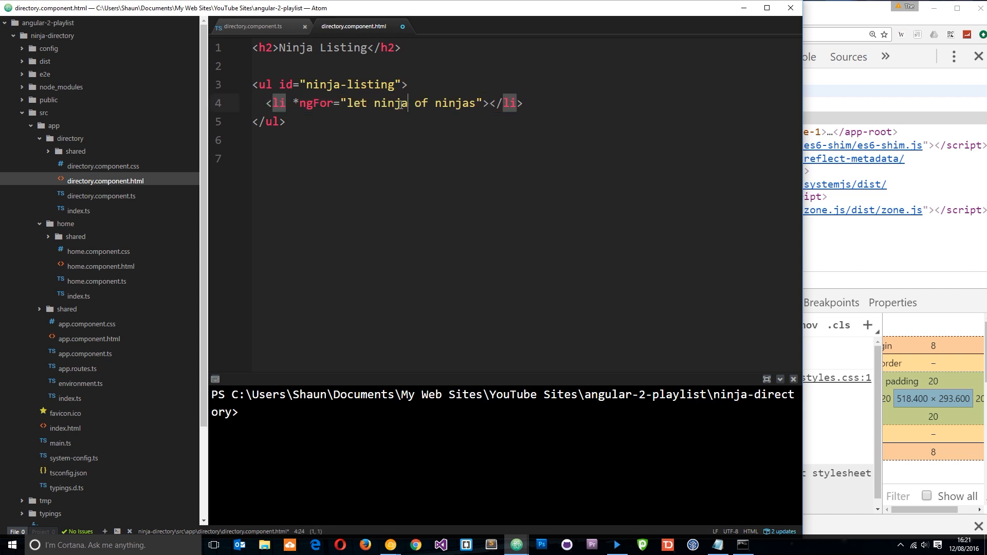
pyautogui.doubleClick(390, 103)
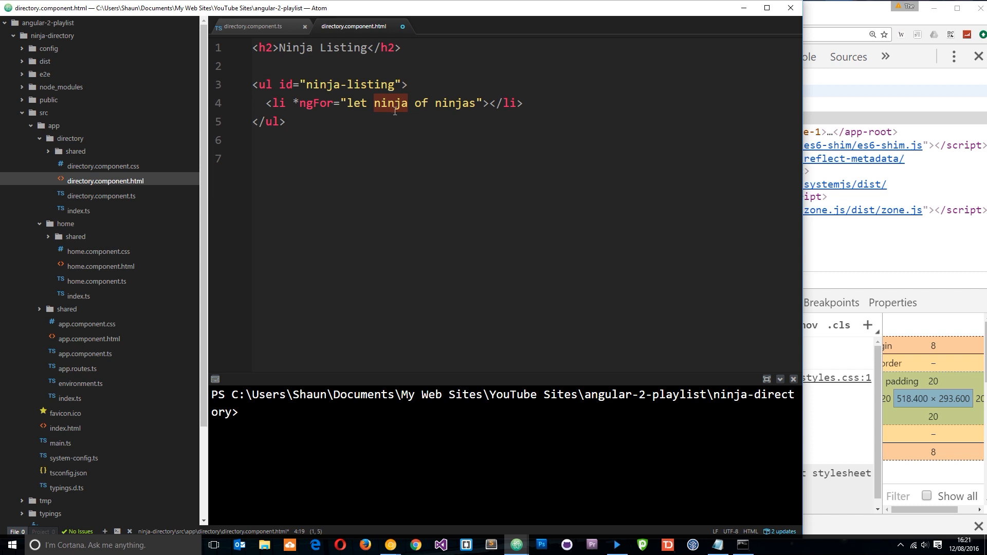
pyautogui.click(475, 103)
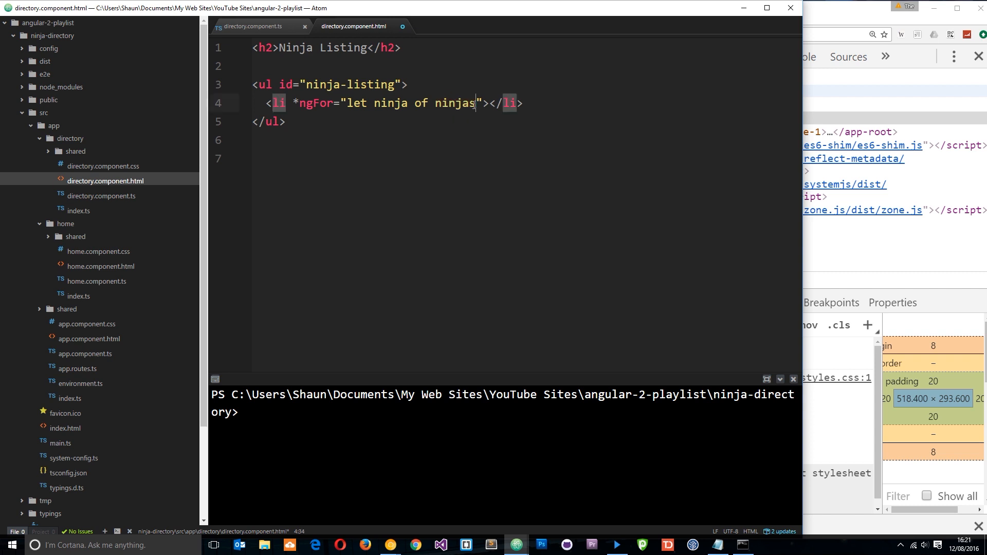
pyautogui.doubleClick(455, 102)
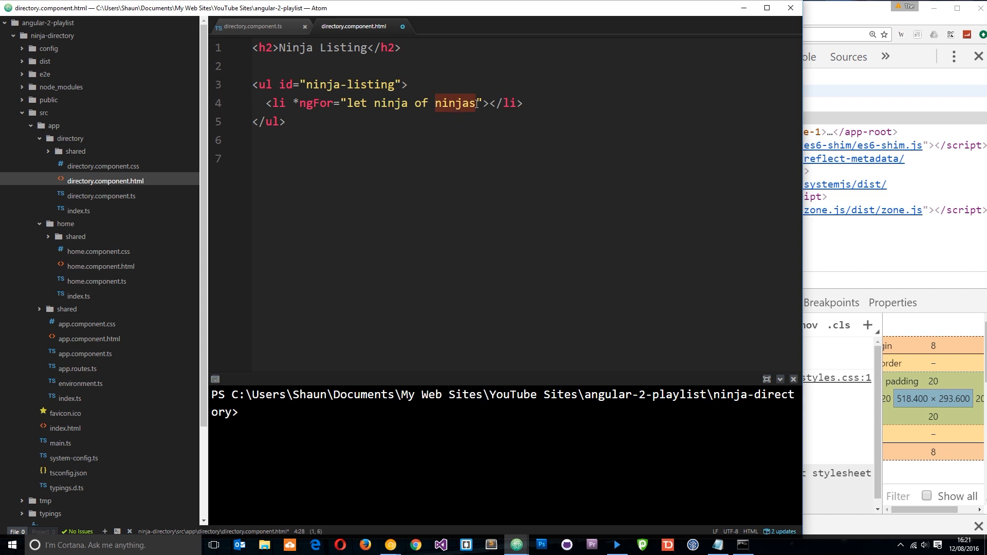
pyautogui.click(252, 25)
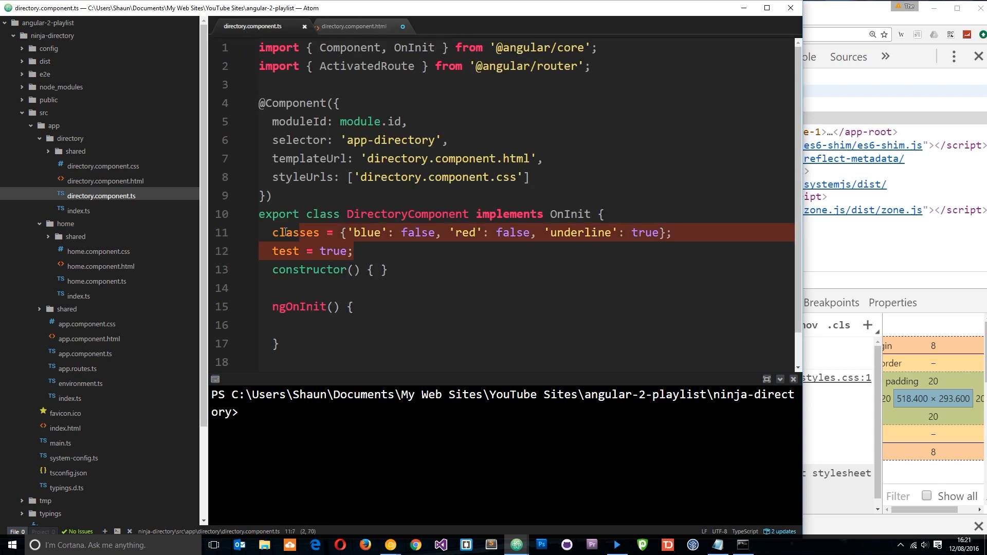
# Step: Replace the old class properties with an empty ninjas = [] array opened onto separate lines
pyautogui.press('Delete')
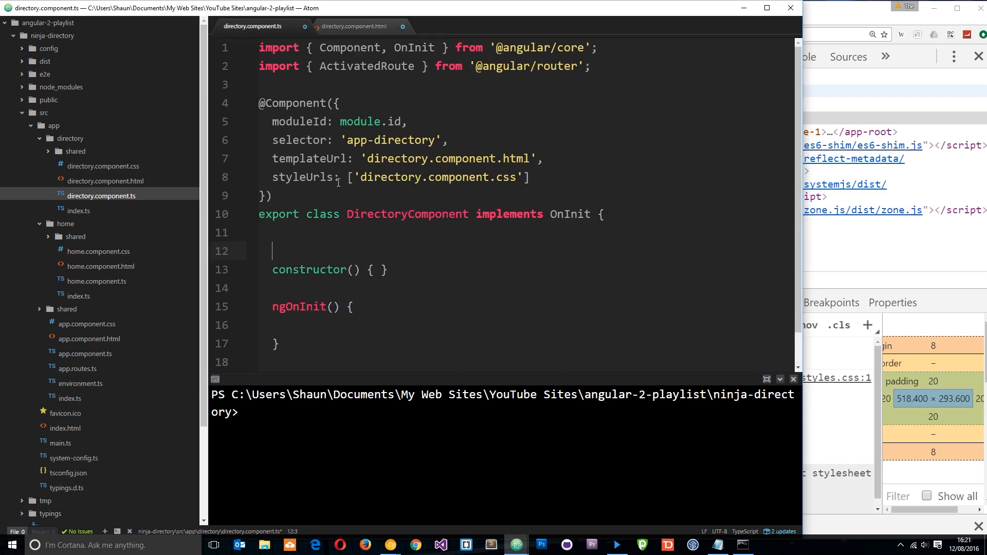
pyautogui.write('ninjas')
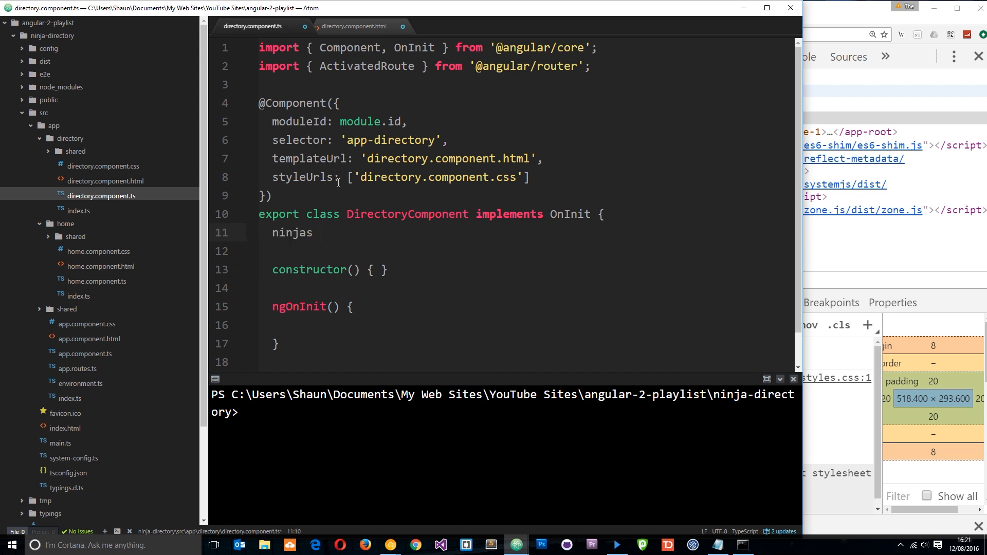
pyautogui.write('= []')
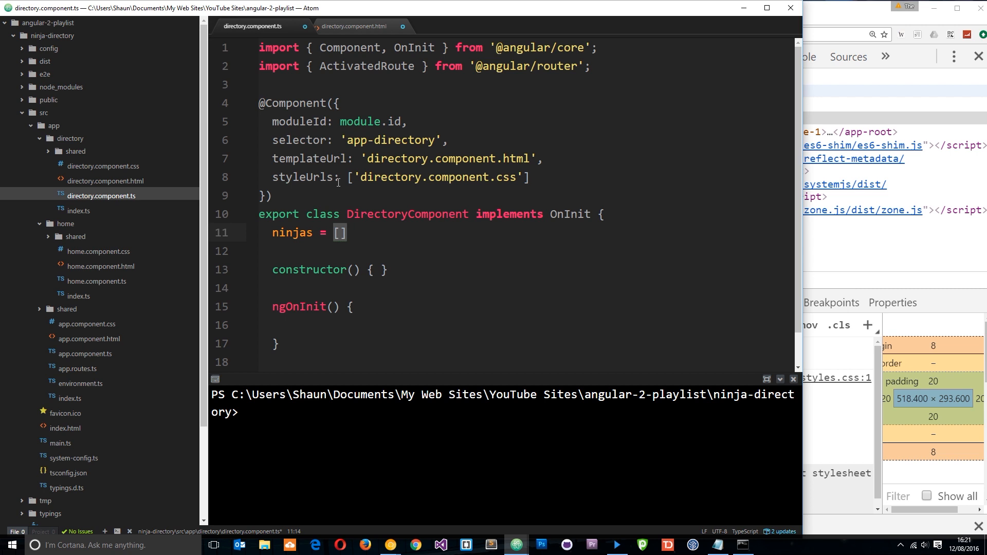
pyautogui.click(353, 26)
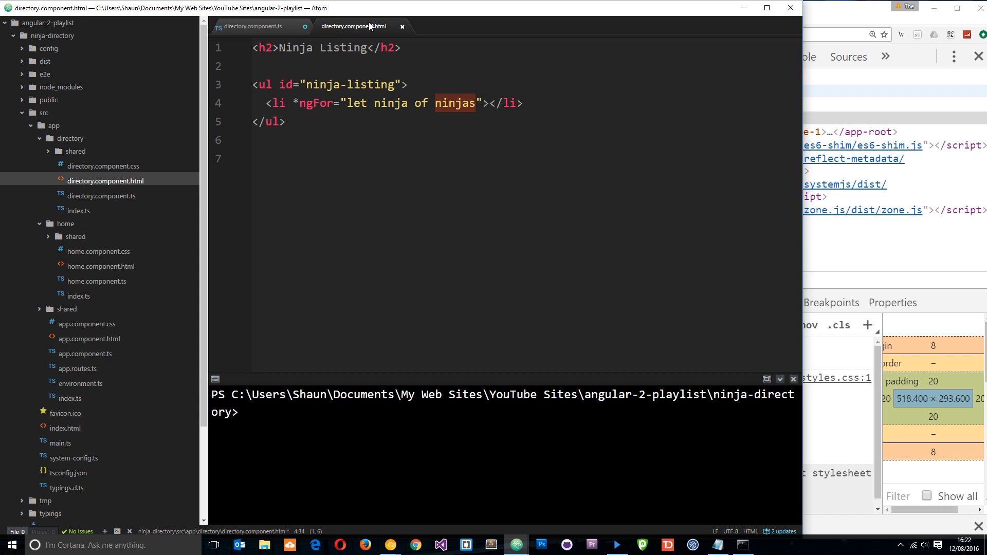
pyautogui.click(251, 27)
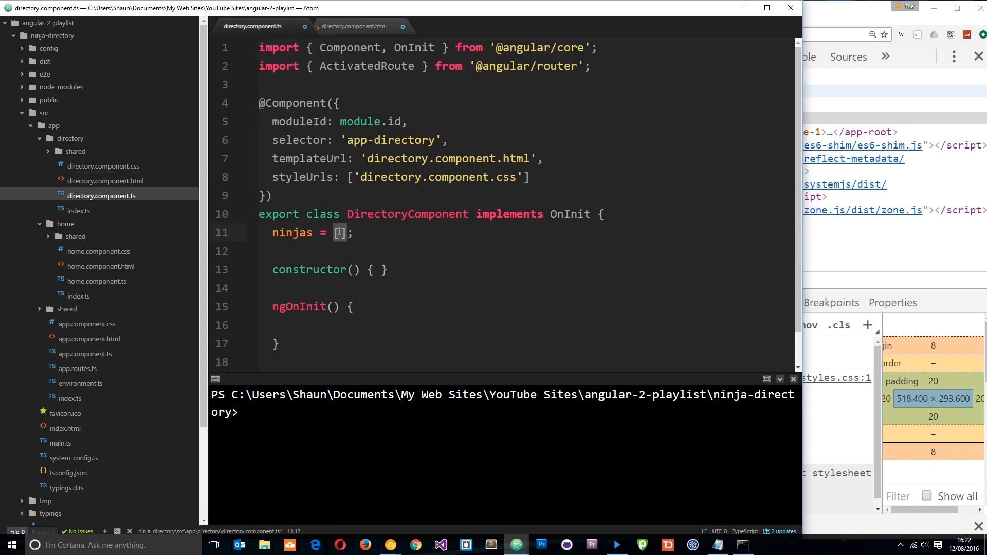
pyautogui.press('enter')
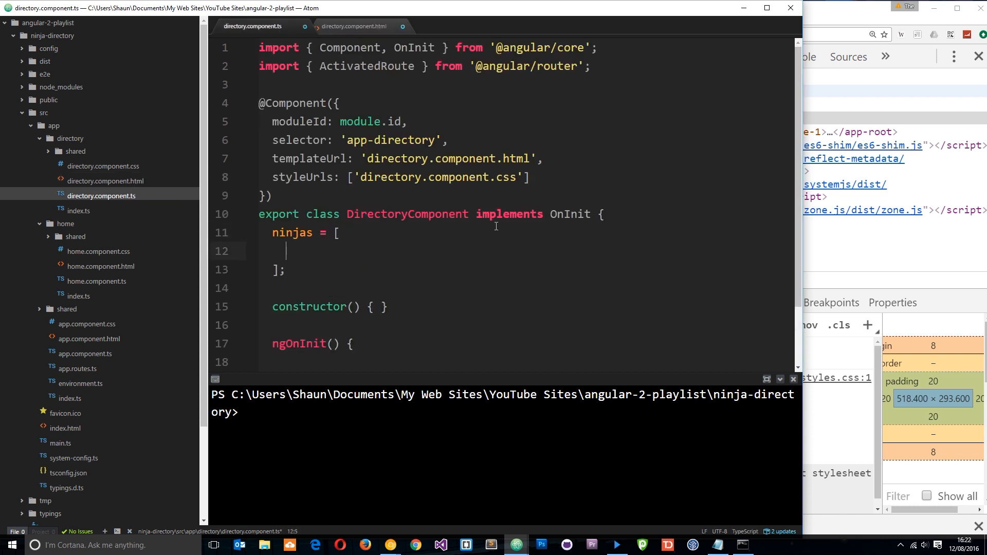
# Step: Add the first ninja object {name: "Yoshi", belt: 'black'}
pyautogui.write('{}')
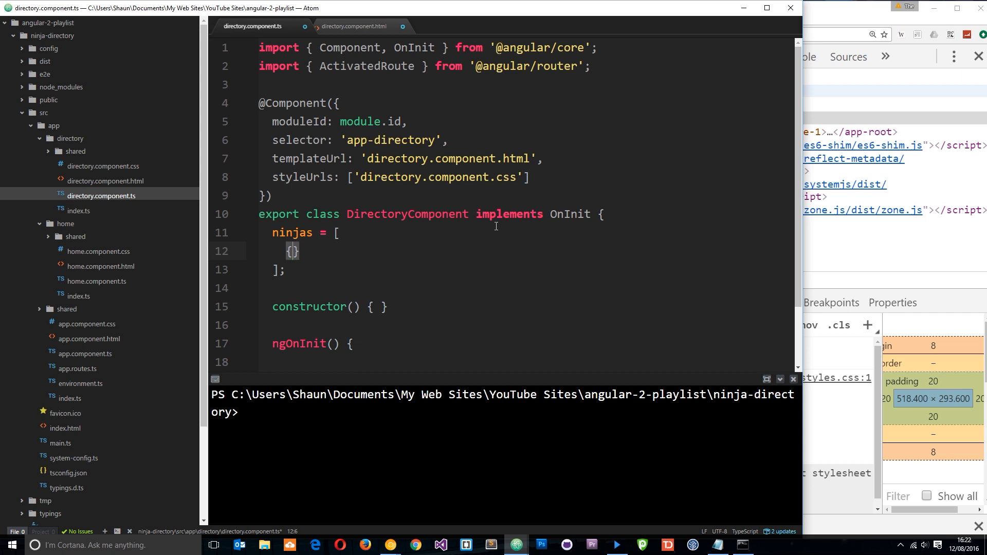
pyautogui.write('name:')
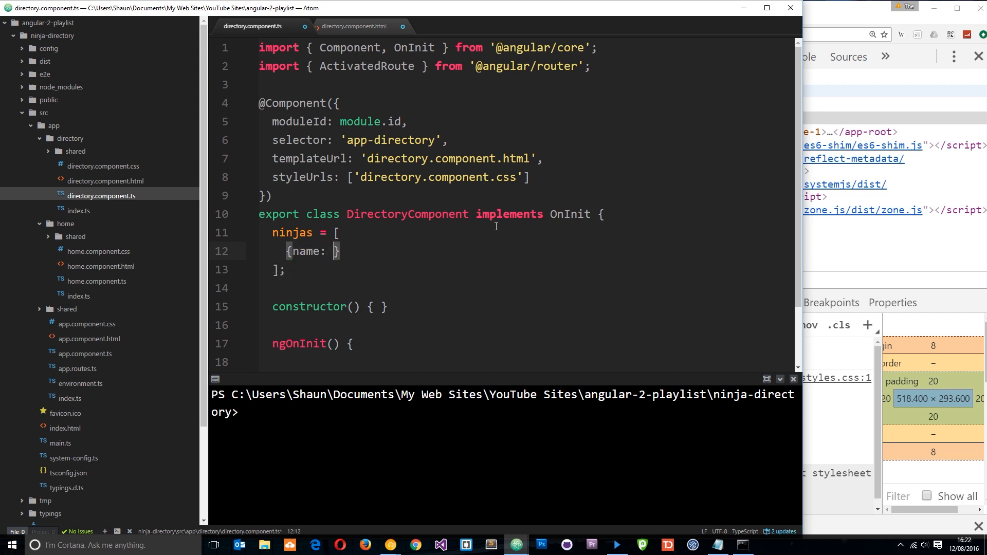
pyautogui.write('"Yoshi",')
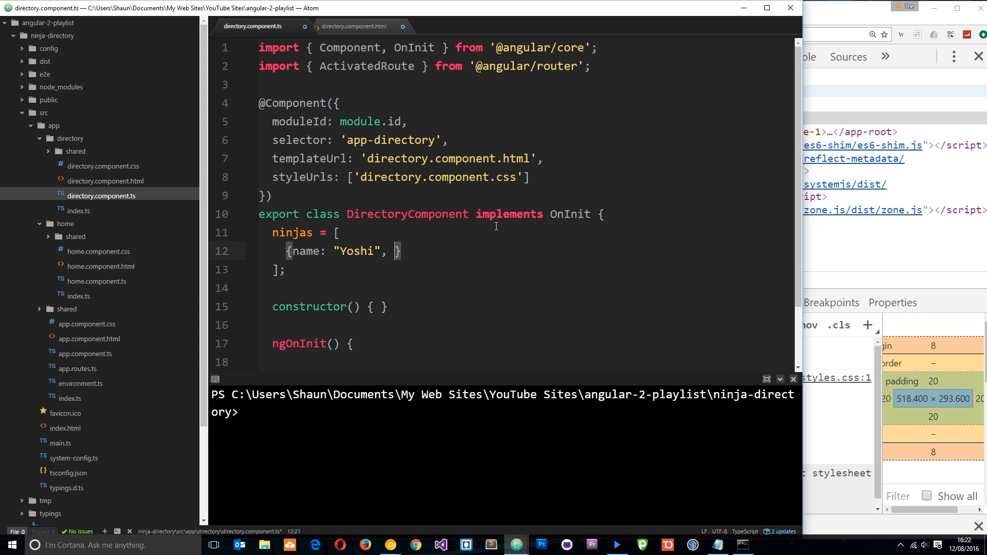
pyautogui.write("belt: '")
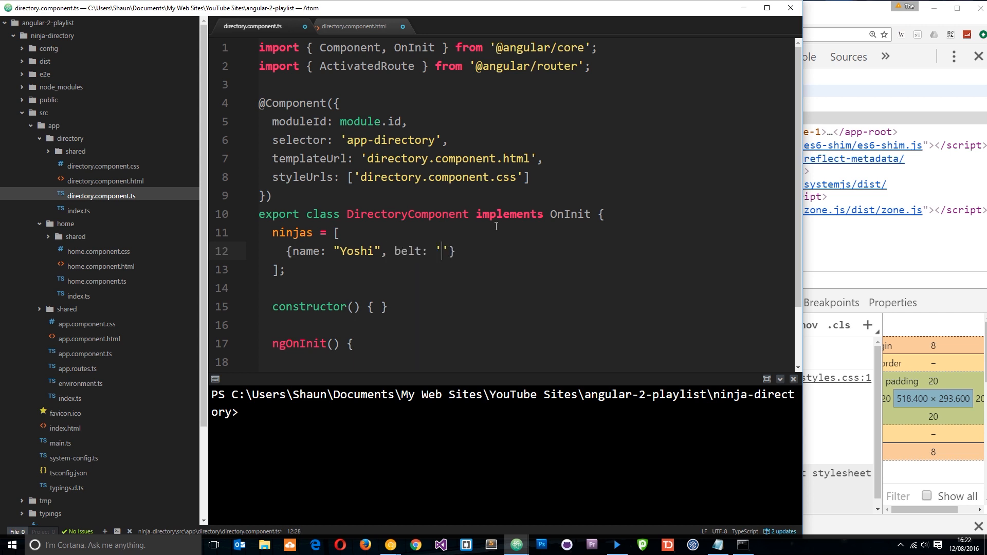
pyautogui.write('black')
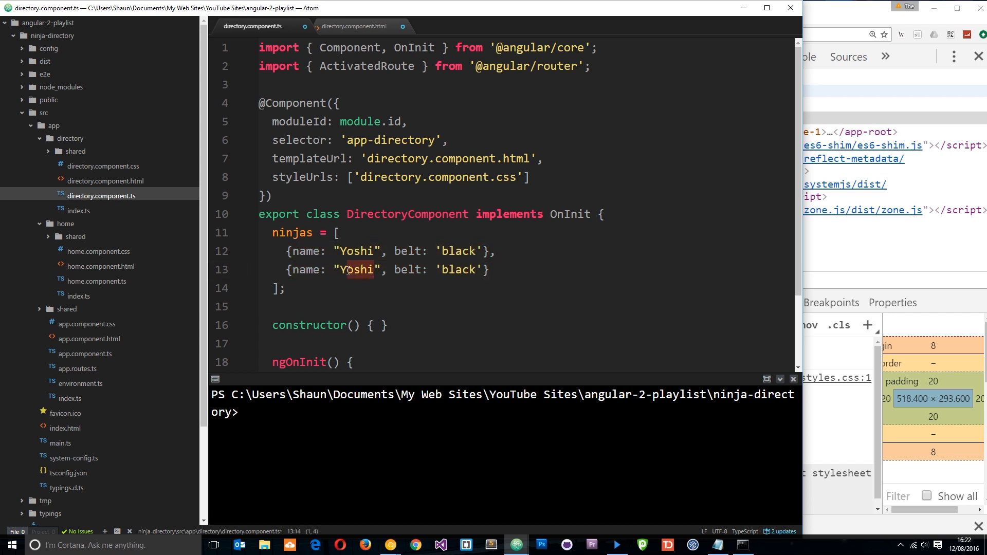
# Step: Add two more ninjas: Ryu with a red belt and Crystal with a purple belt
pyautogui.write('Ryu')
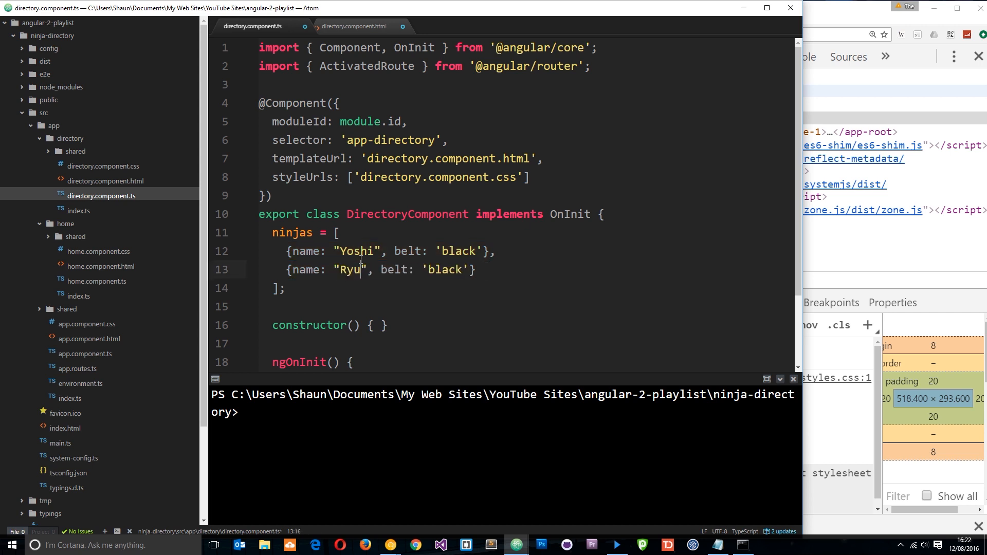
pyautogui.doubleClick(445, 269)
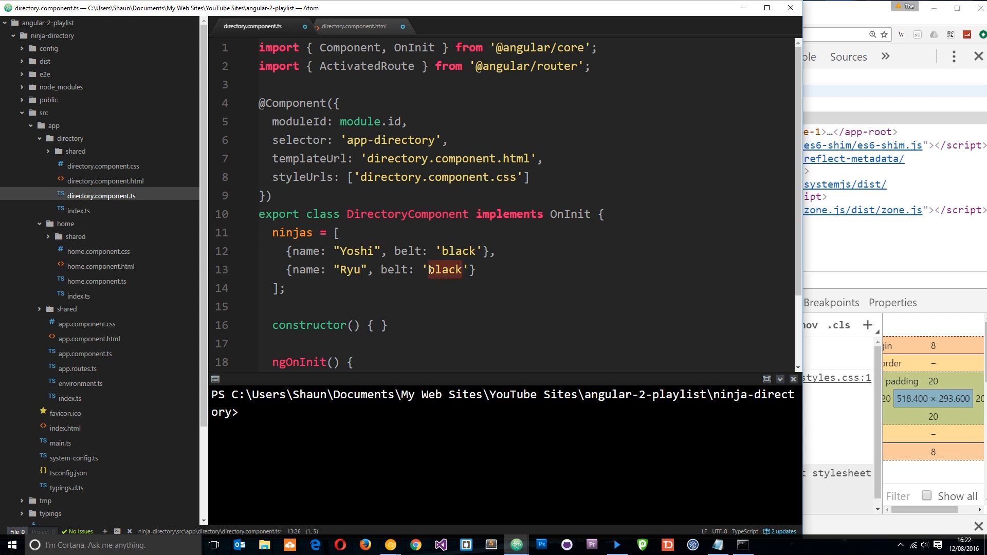
pyautogui.write('red')
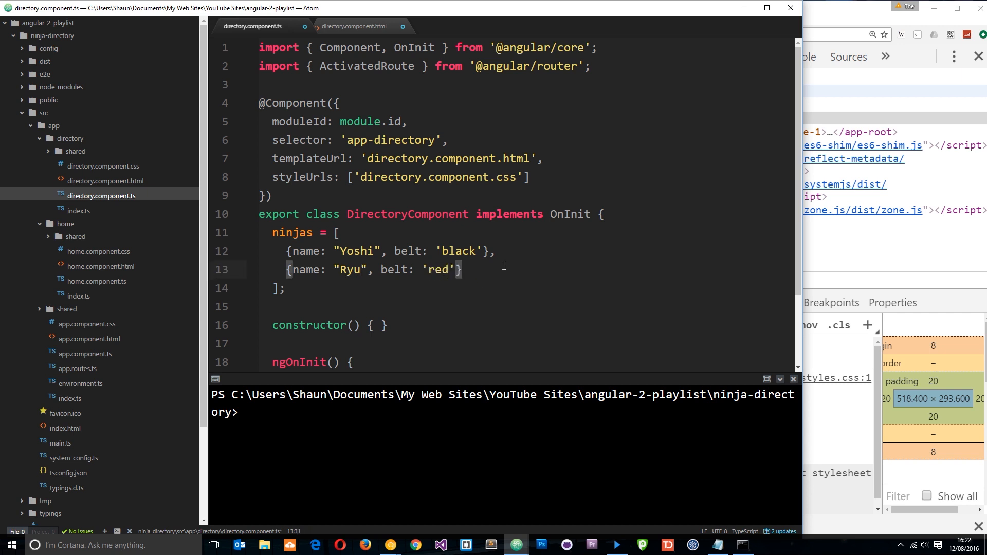
pyautogui.write('{name: "Yoshi", belt: \'black\'}')
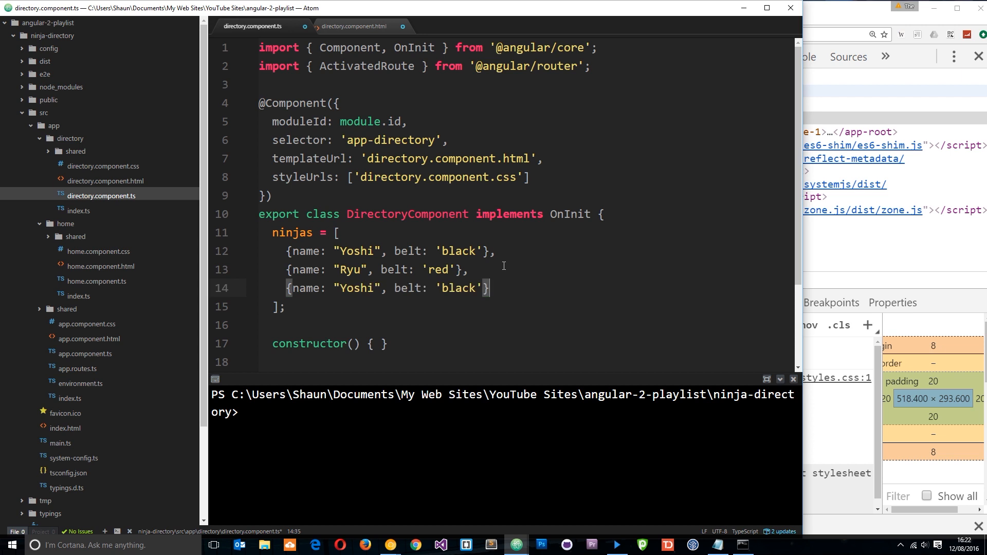
pyautogui.doubleClick(357, 288)
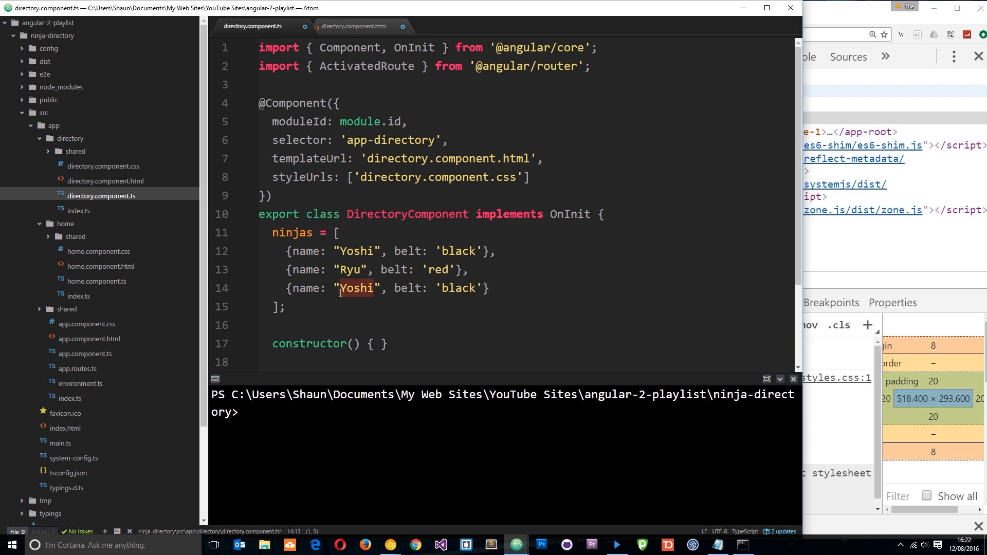
pyautogui.write('Crystal')
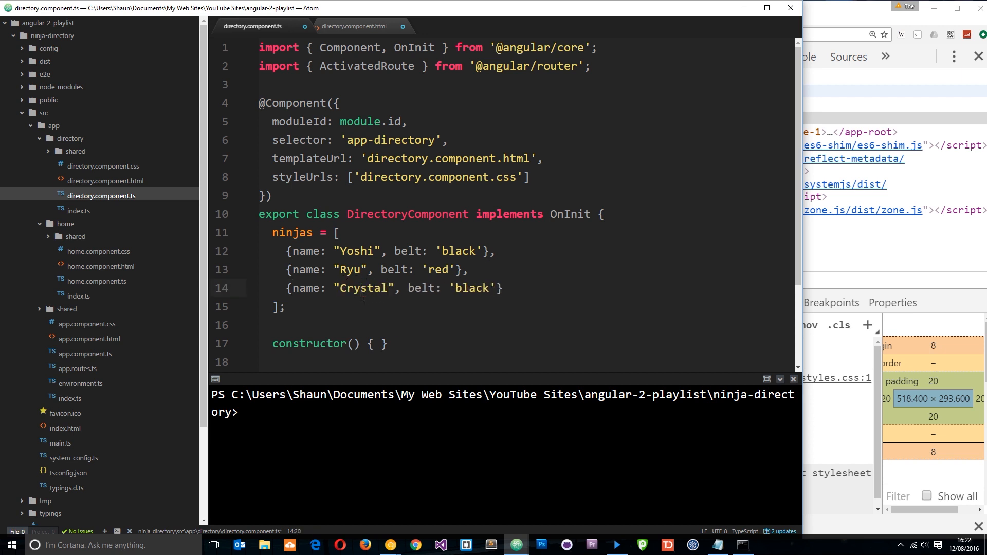
pyautogui.doubleClick(471, 288)
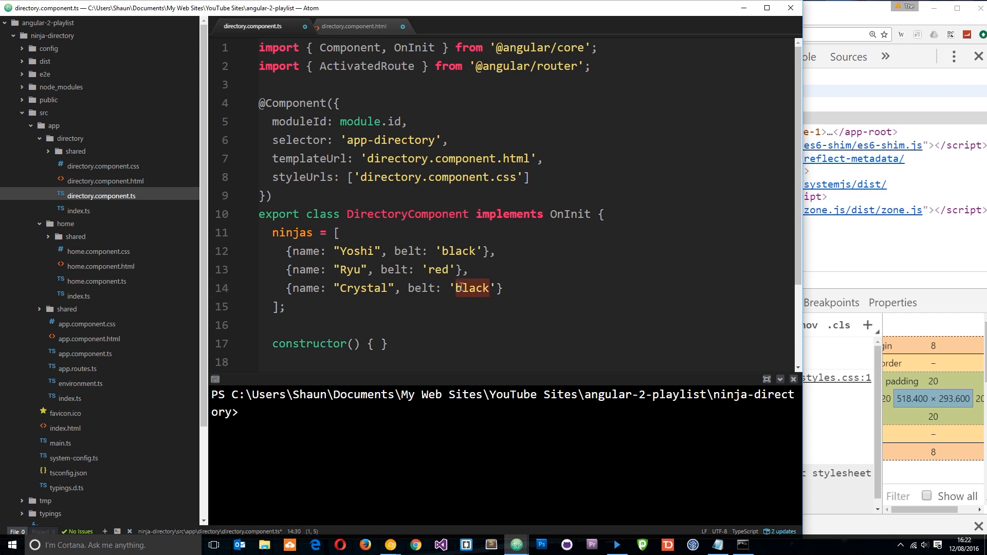
pyautogui.write('purple')
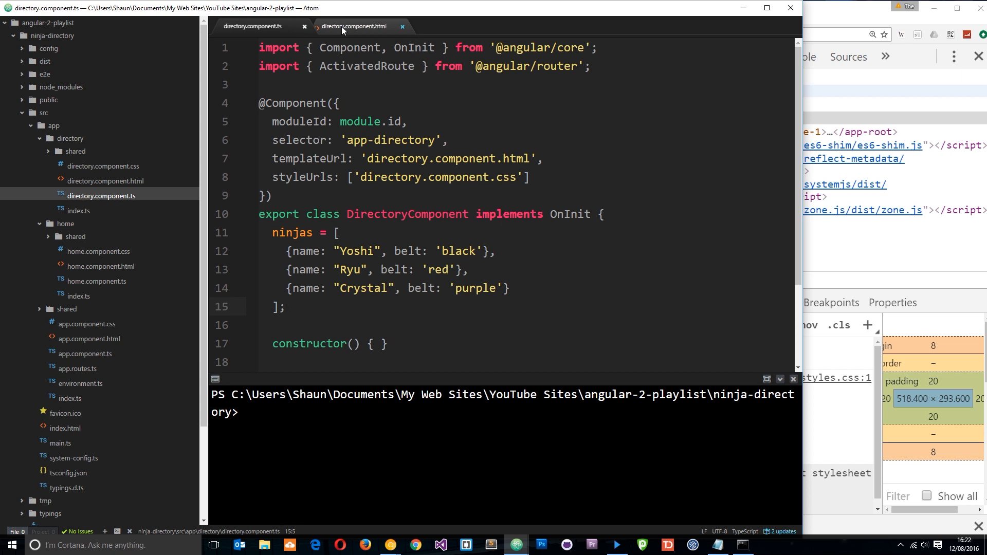
# Step: Output {{ninja.name}} inside the repeated list item of the directory template
pyautogui.click(353, 26)
pyautogui.write('<li *ngFor="let ninja of ninjas"></li>')
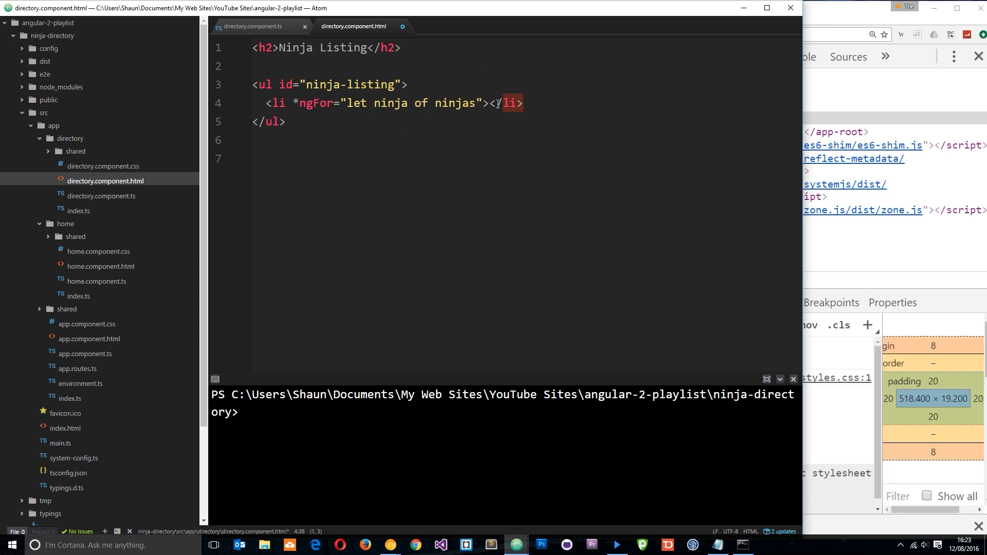
pyautogui.press('Backspace')
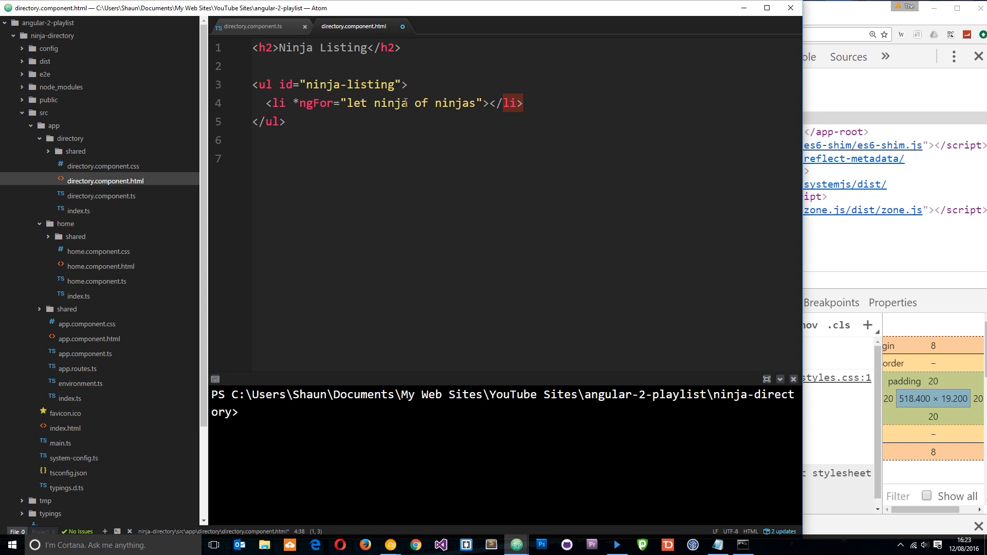
pyautogui.doubleClick(389, 103)
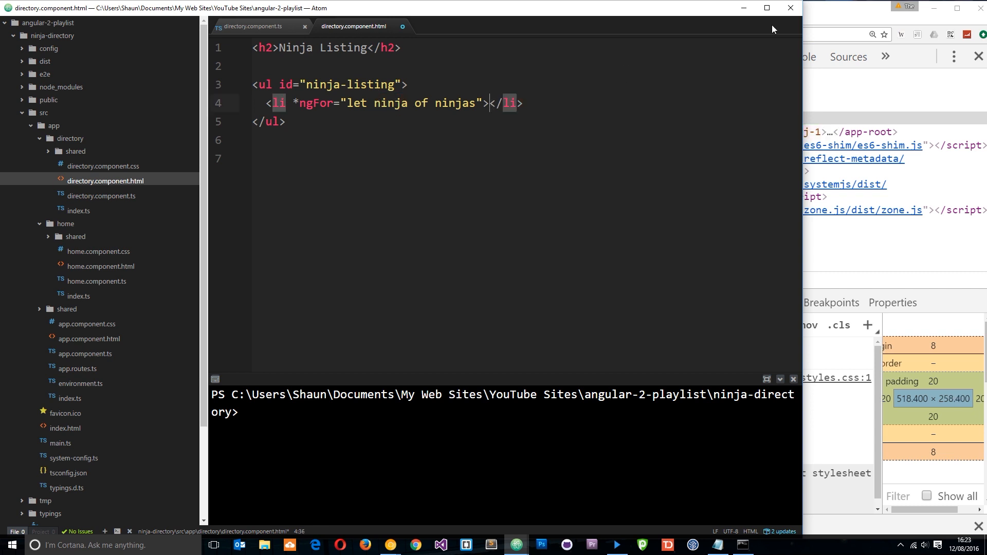
pyautogui.write('{{}}')
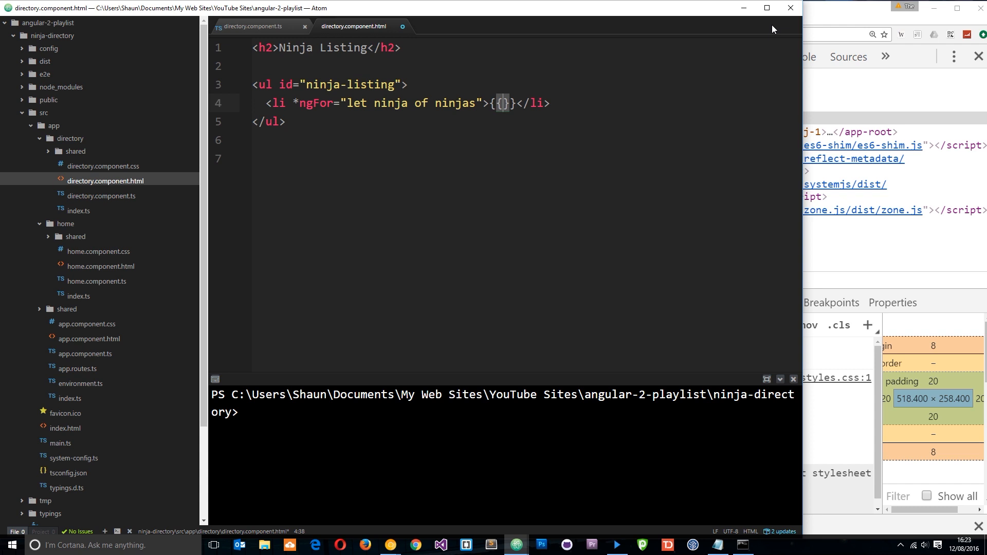
pyautogui.write('ninja')
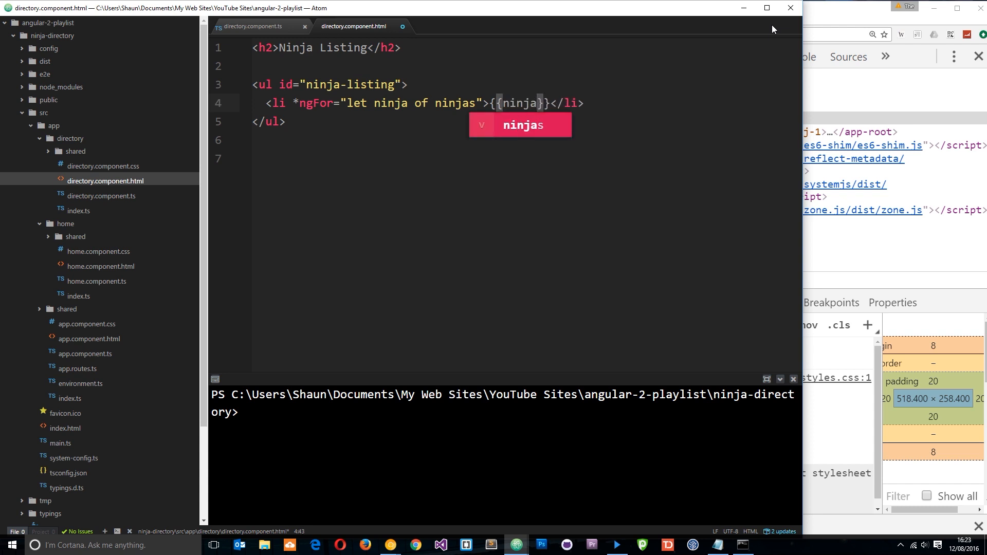
pyautogui.write('.name')
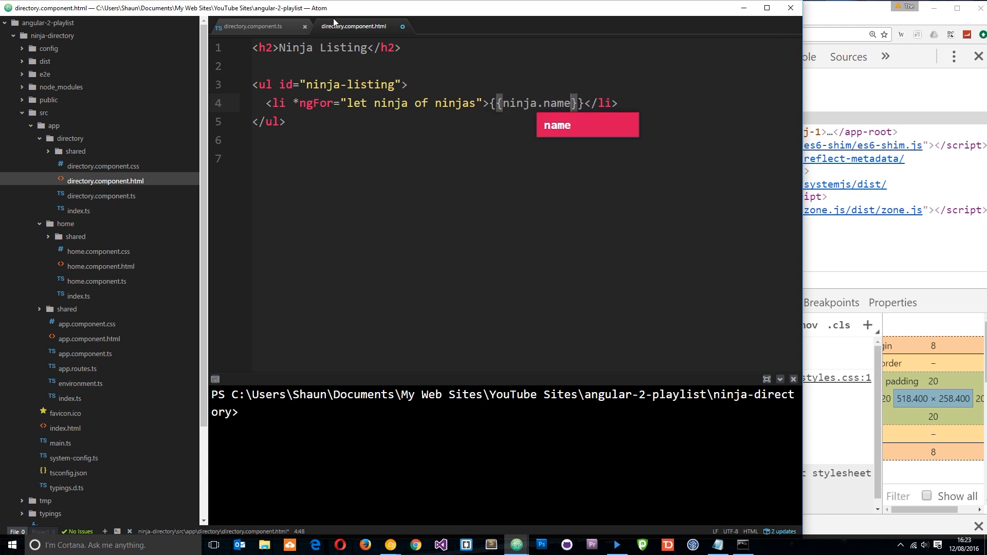
# Step: Compare the template's ninja loop variable against the ninjas array in the TypeScript file
pyautogui.click(251, 26)
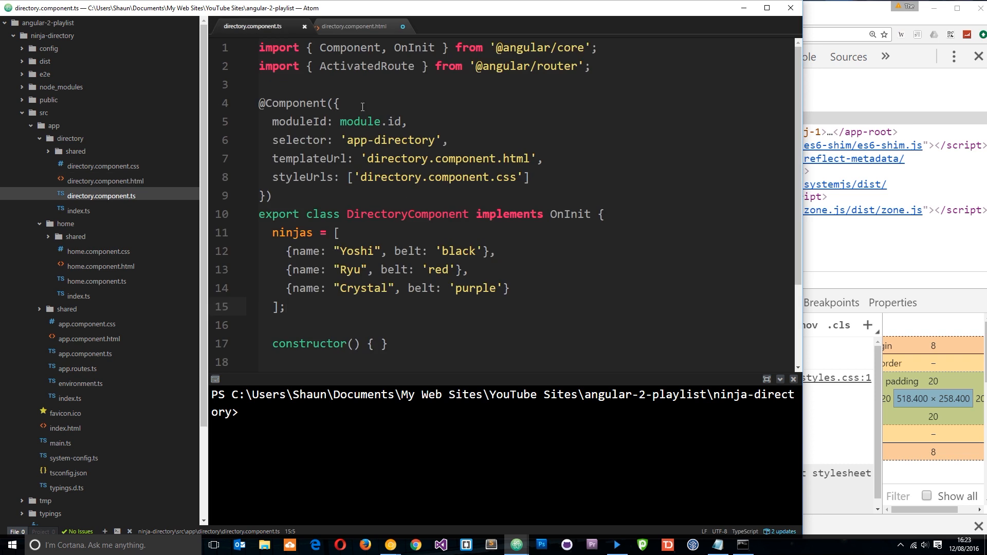
pyautogui.click(355, 26)
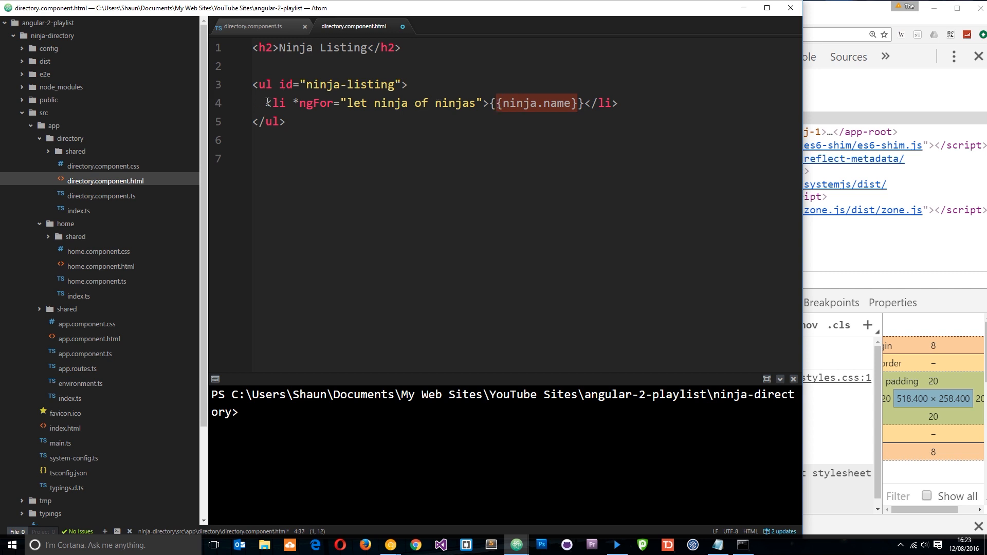
pyautogui.click(252, 26)
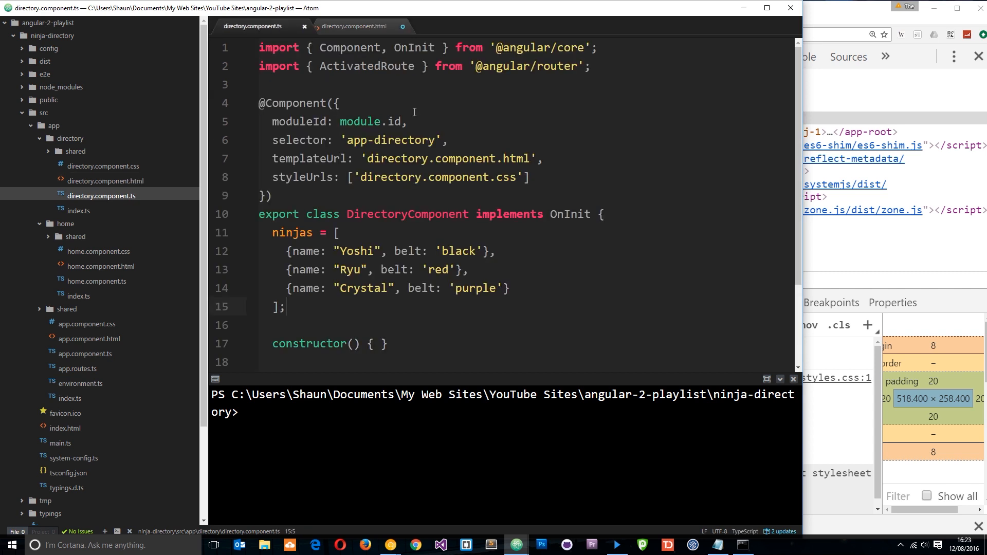
pyautogui.click(355, 26)
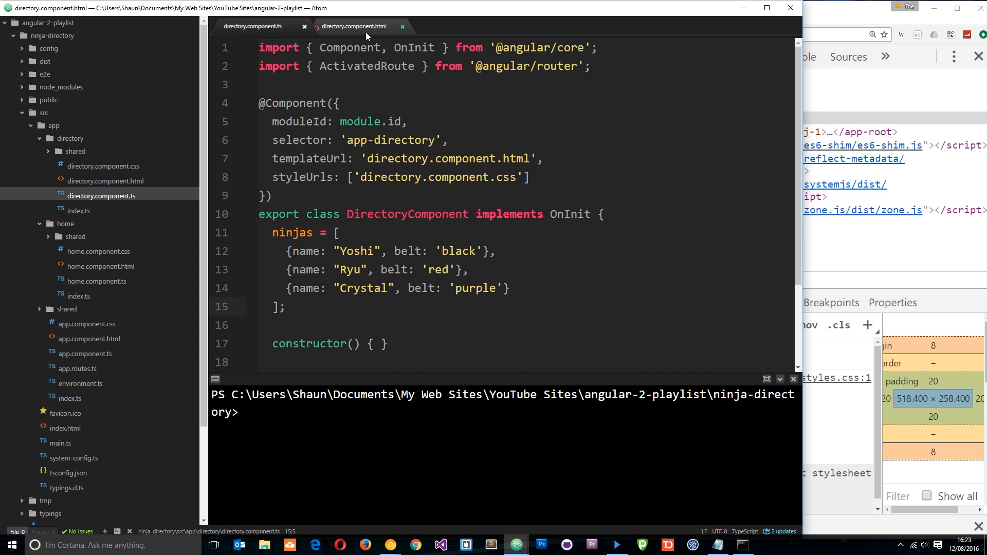
pyautogui.click(353, 26)
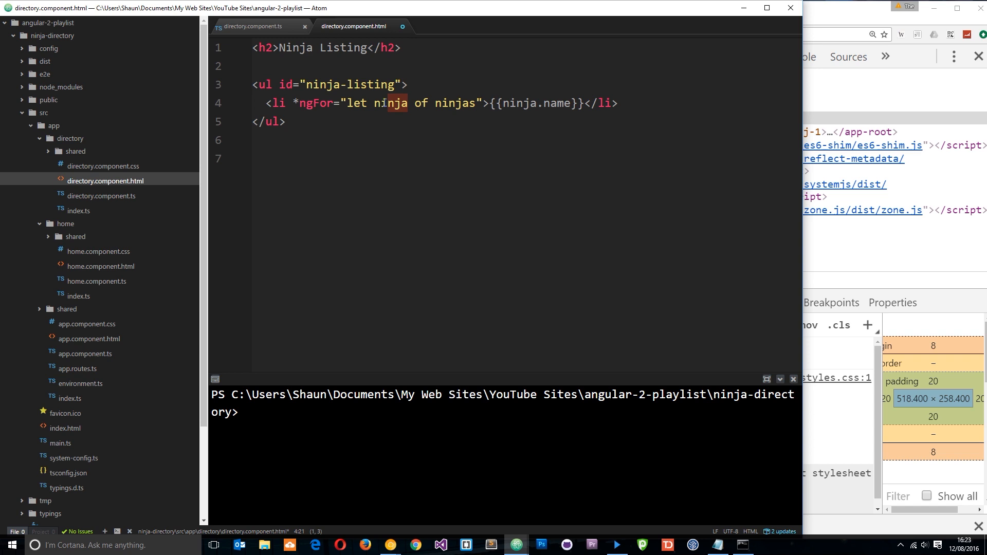
pyautogui.doubleClick(388, 102)
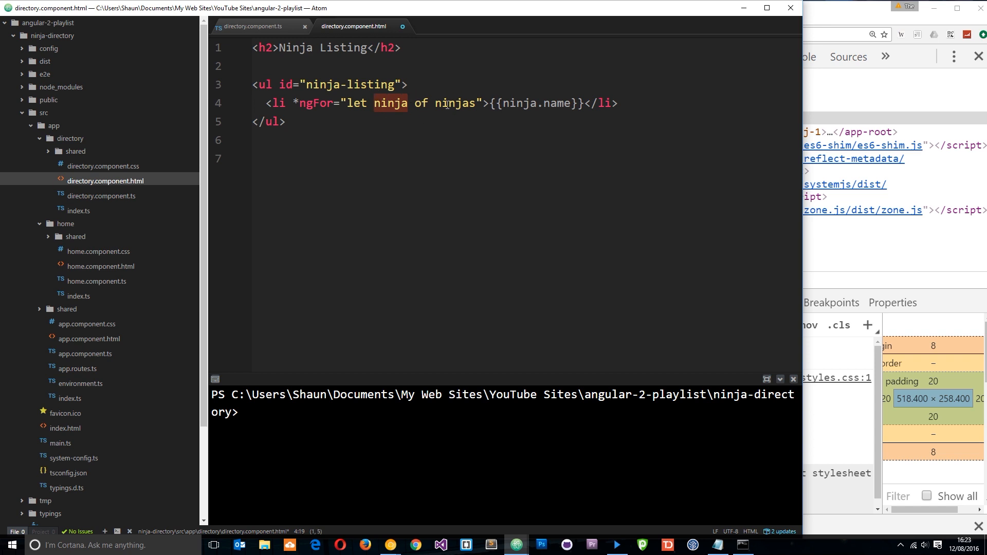
pyautogui.click(252, 26)
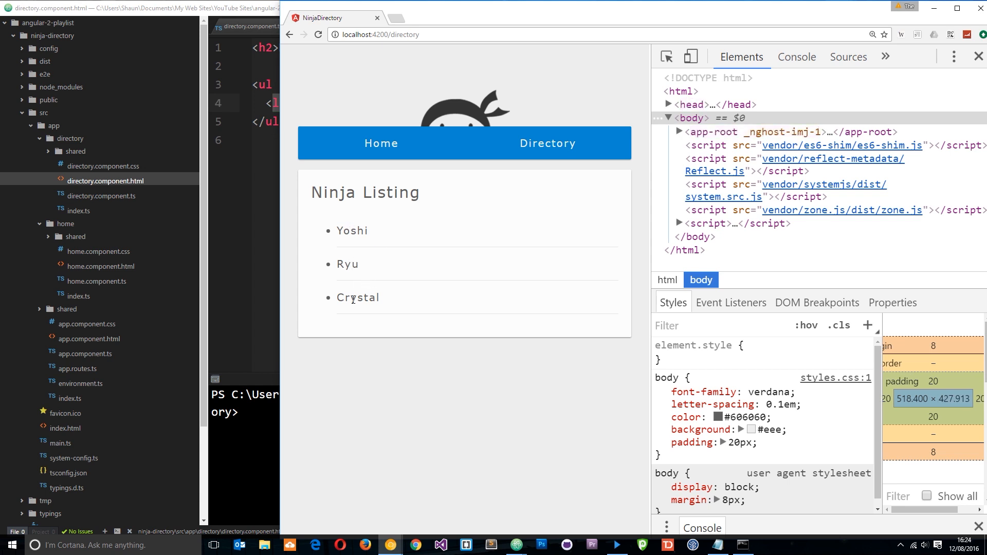
pyautogui.moveTo(371, 302)
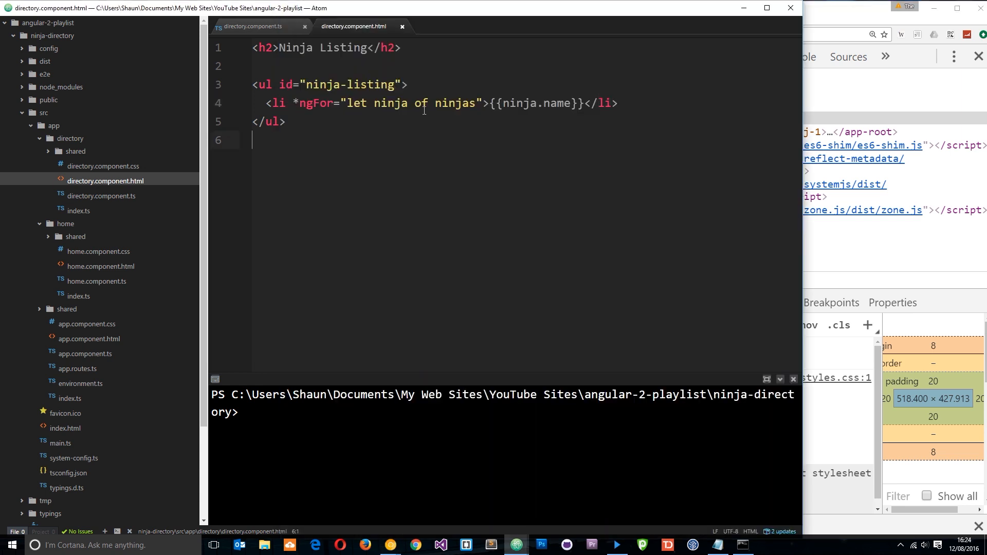
# Step: Review the single-ninja div, the span's [ngStyle]="{background: ninja.belt}" binding and the ngFor loop variable
pyautogui.doubleClick(537, 103)
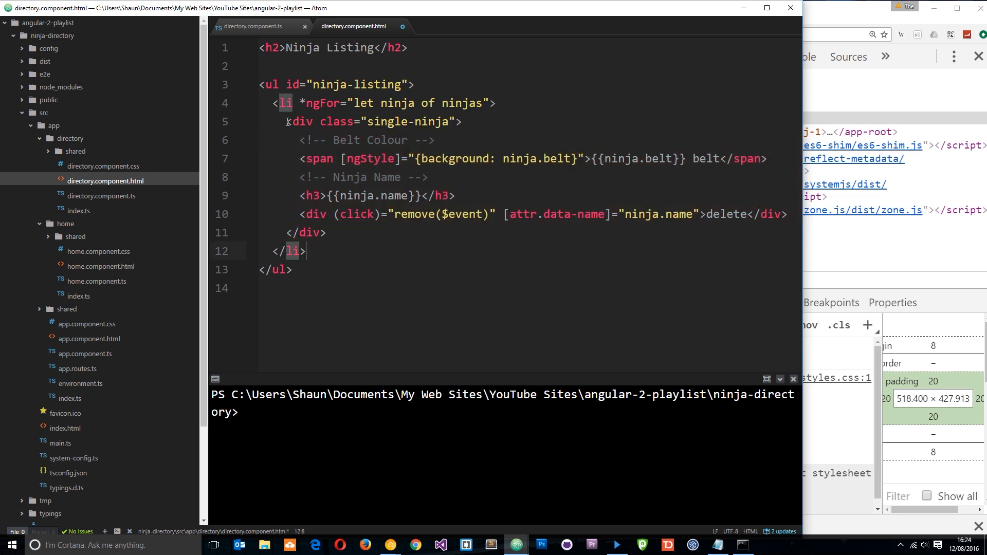
pyautogui.moveTo(284, 121); pyautogui.dragTo(451, 122)
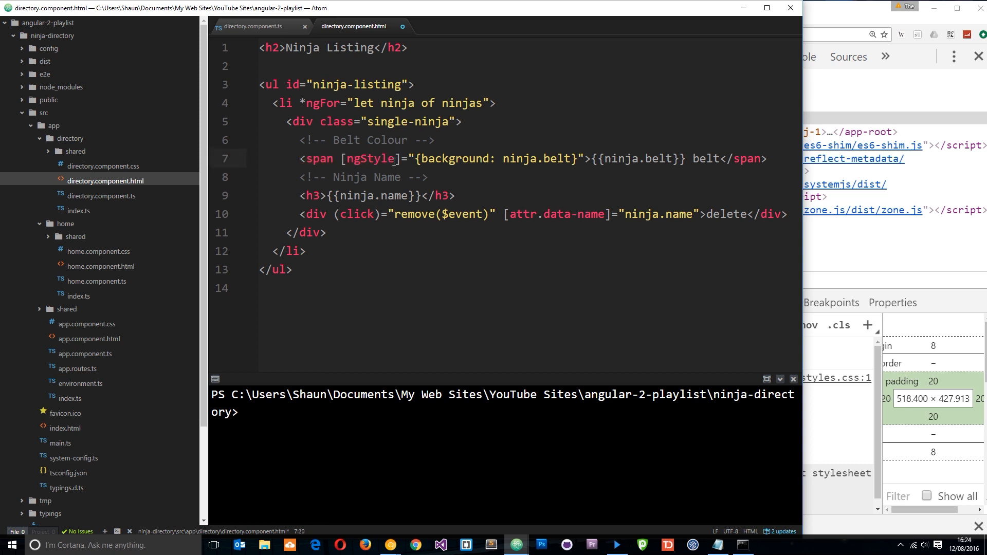
pyautogui.doubleClick(369, 158)
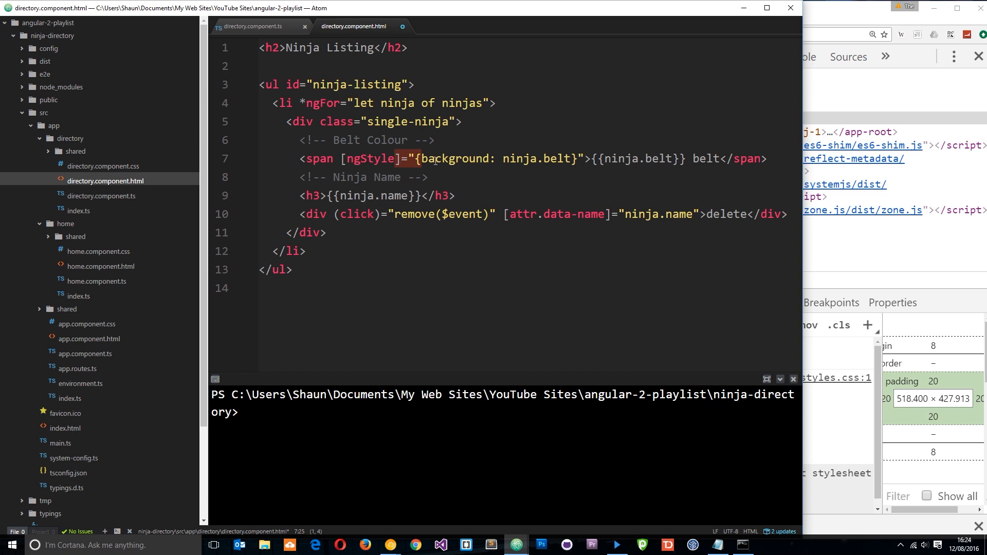
pyautogui.moveTo(417, 159); pyautogui.dragTo(572, 159)
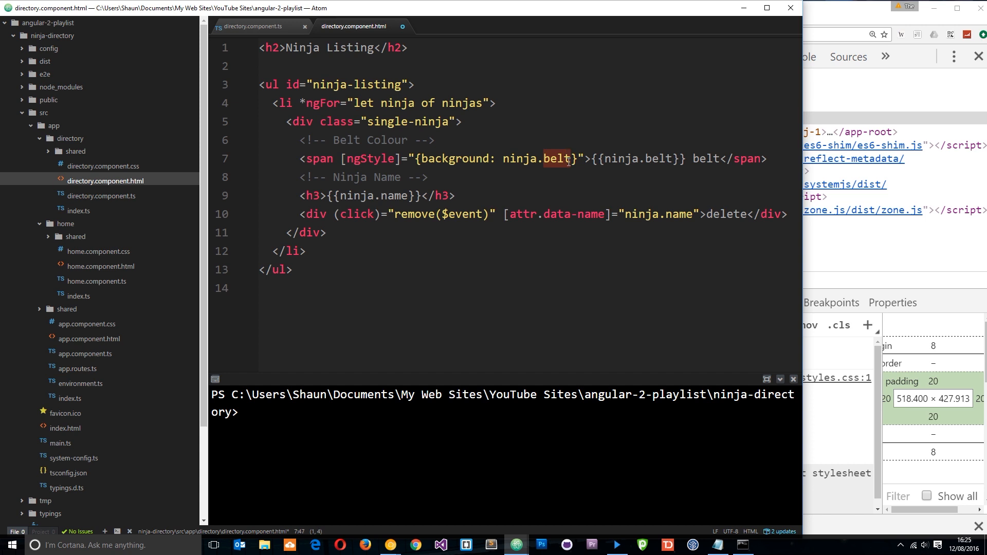
pyautogui.doubleClick(396, 102)
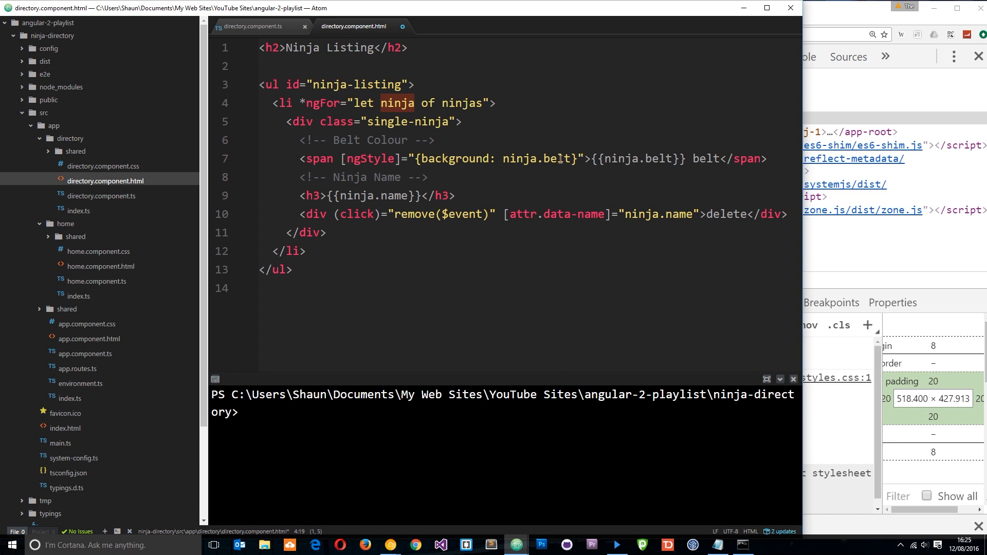
# Step: Check the ninjas array's belt colours in the TypeScript file against the template's belt span
pyautogui.click(251, 27)
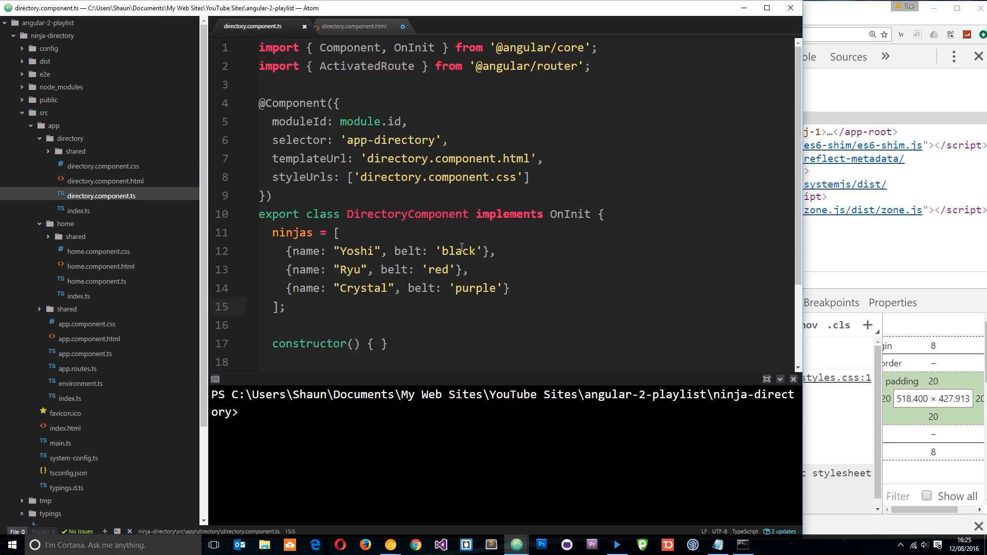
pyautogui.click(352, 25)
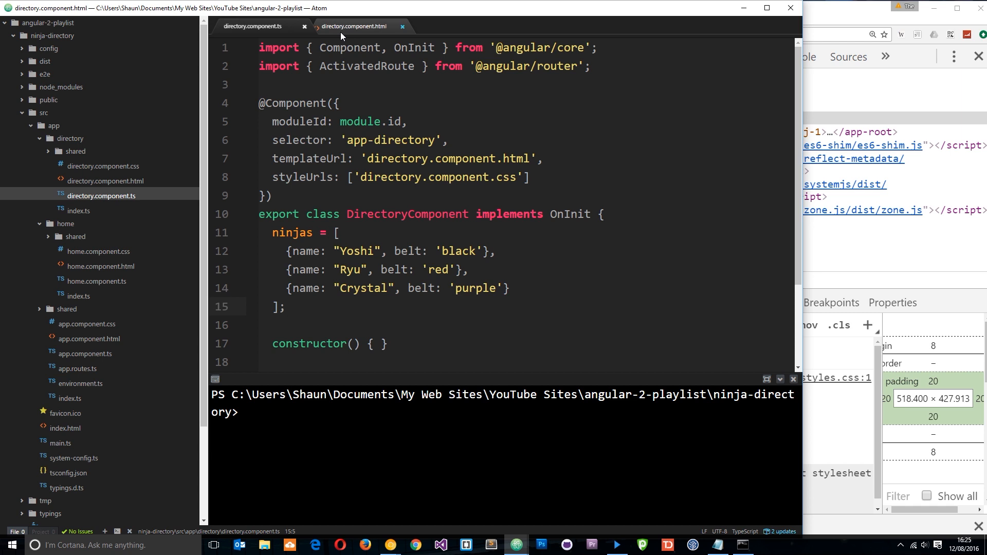
pyautogui.click(353, 26)
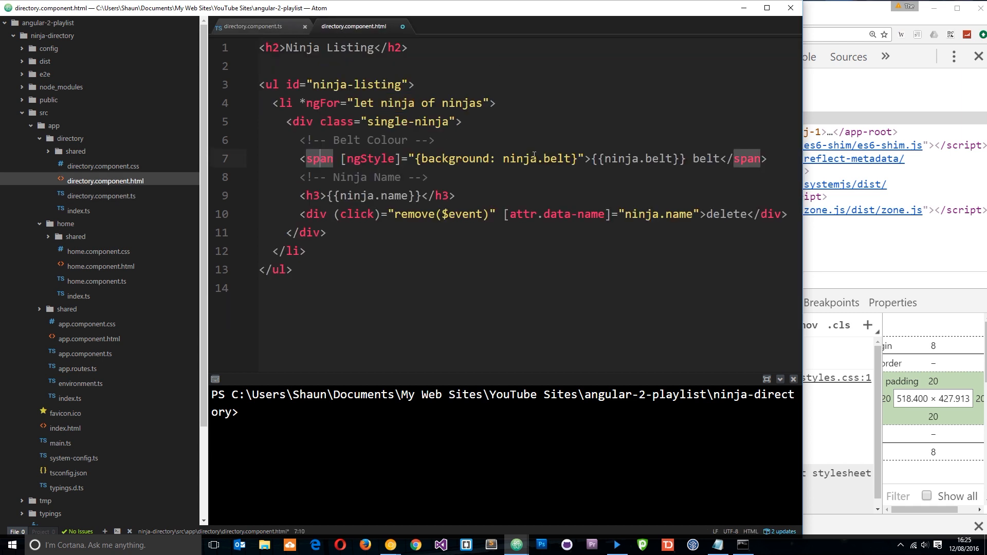
pyautogui.click(258, 27)
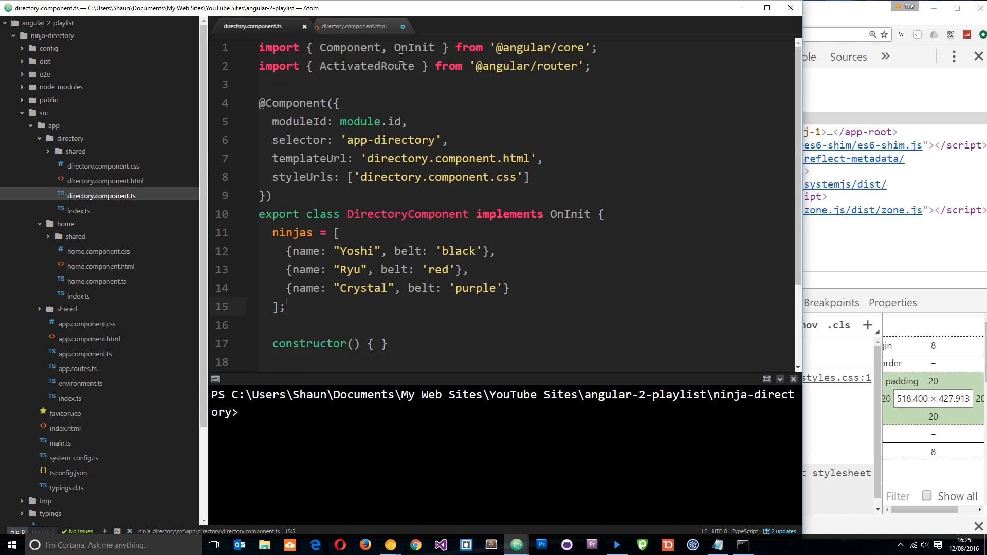
pyautogui.click(354, 26)
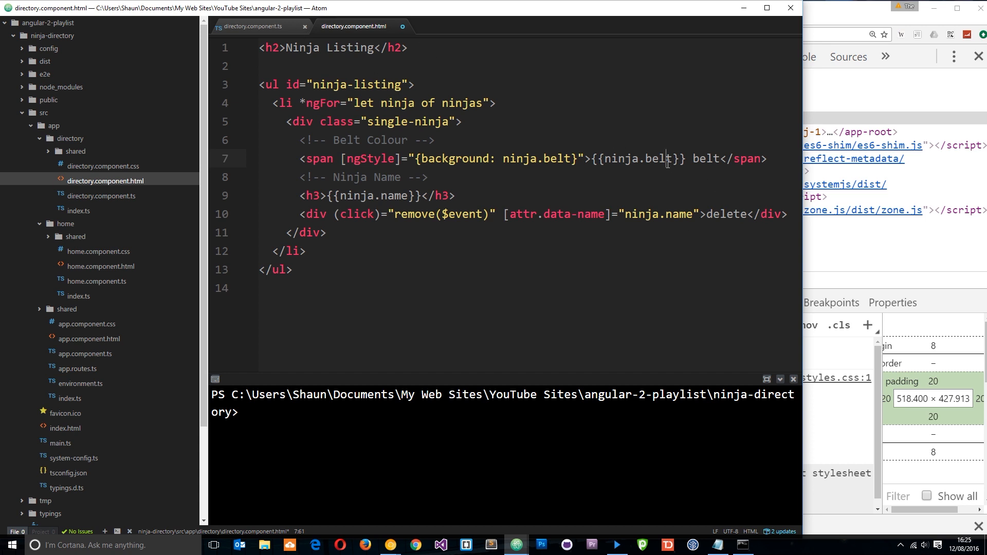
pyautogui.doubleClick(704, 158)
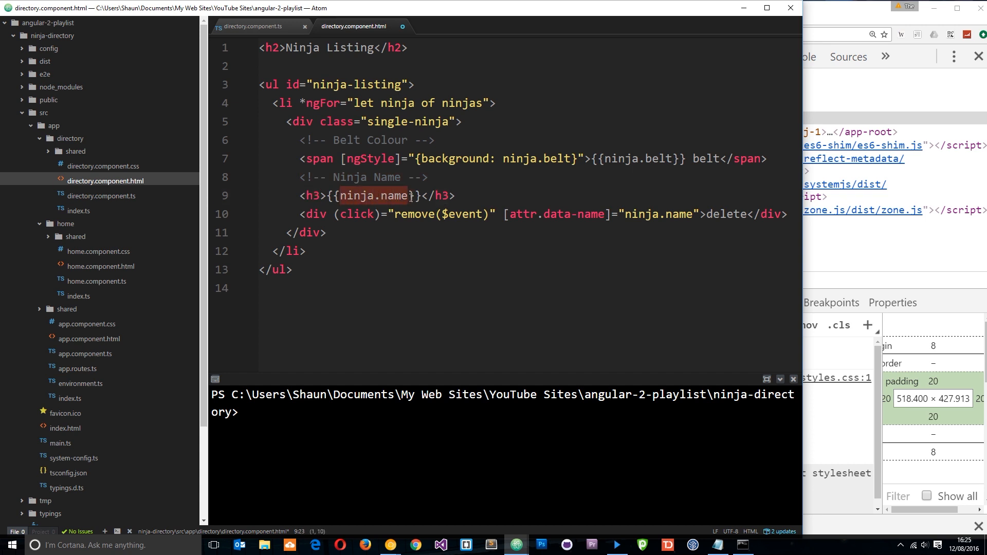
pyautogui.moveTo(383, 214)
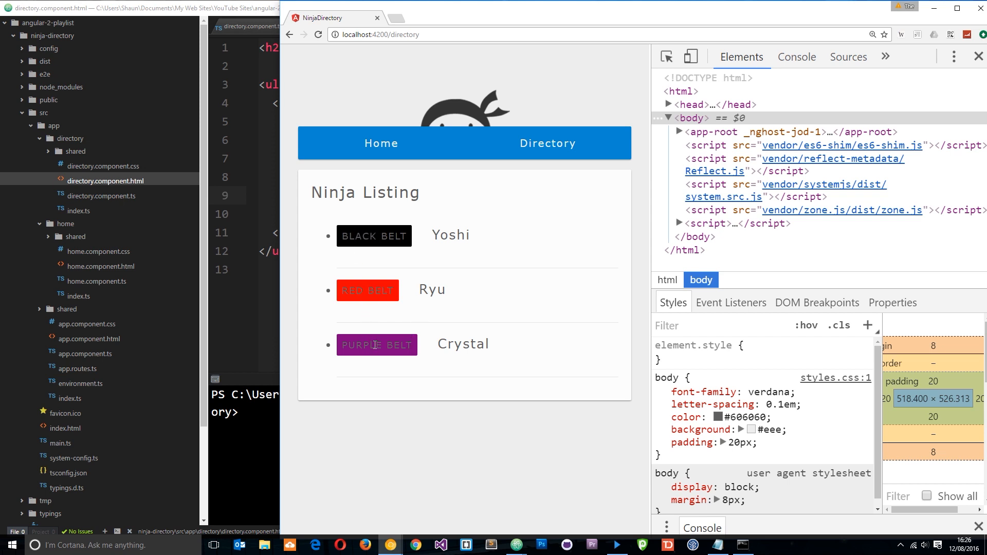
pyautogui.moveTo(475, 335)
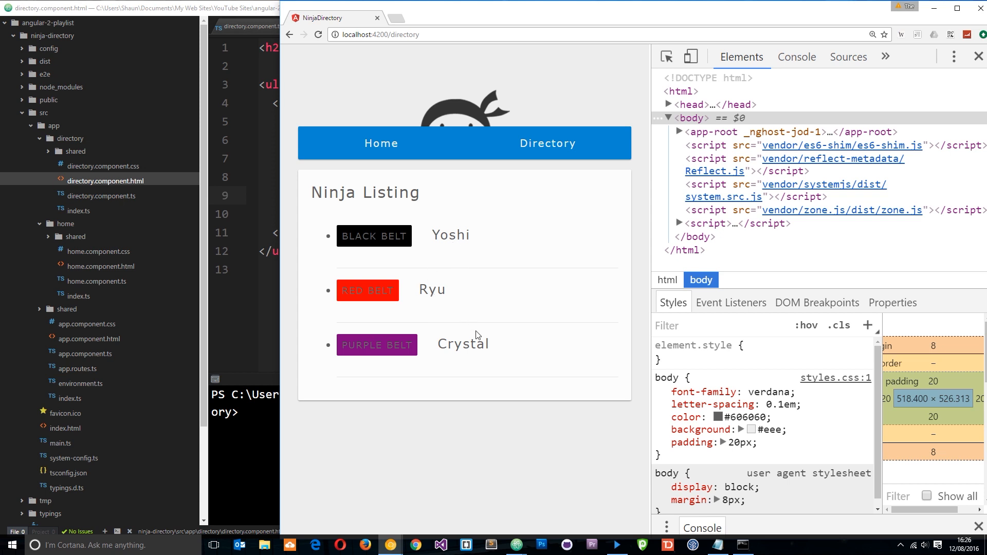
pyautogui.moveTo(443, 285)
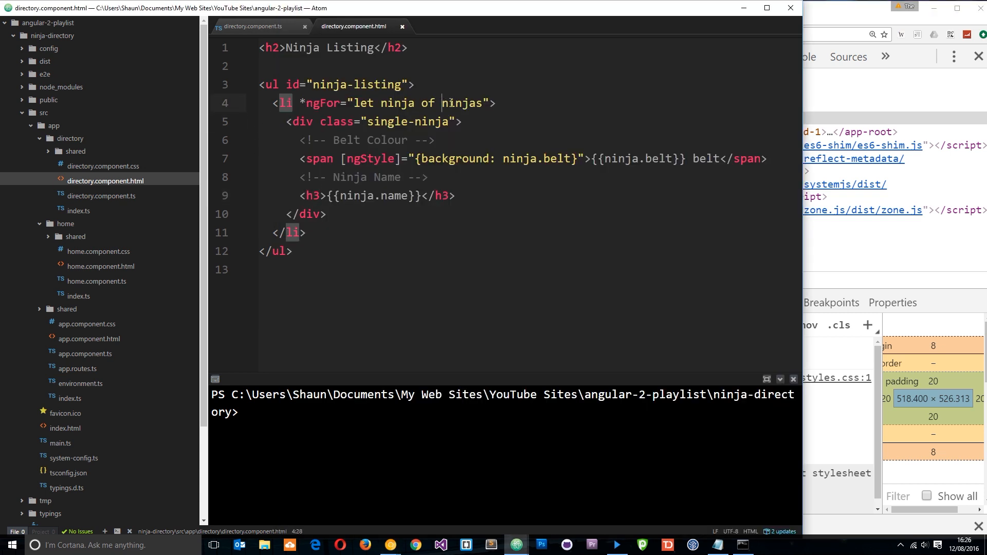
pyautogui.doubleClick(462, 103)
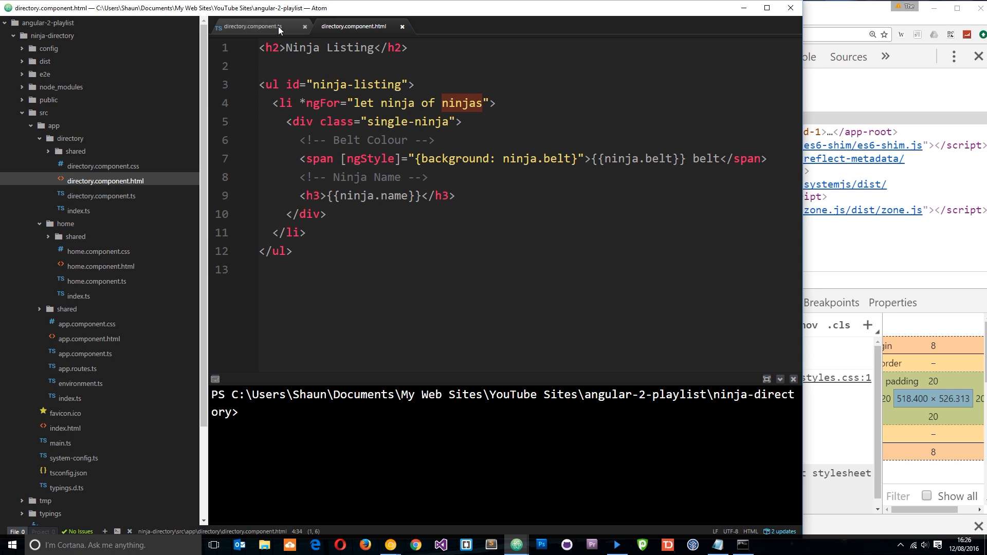
pyautogui.click(249, 26)
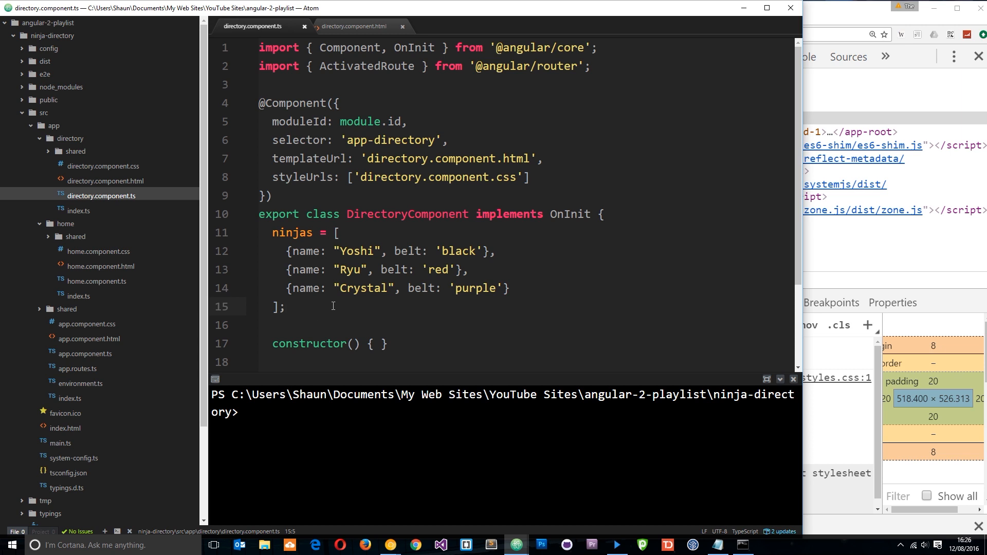
pyautogui.click(287, 306)
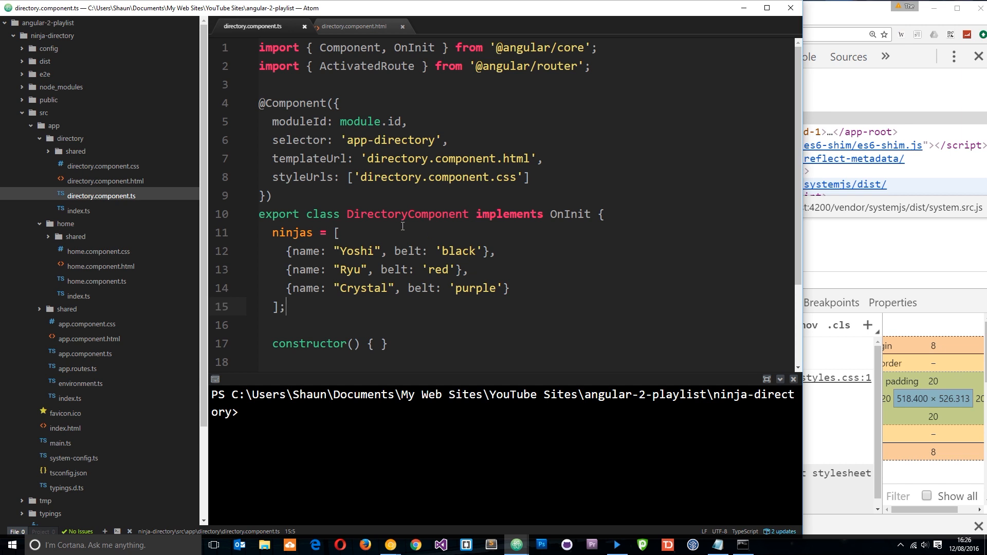
pyautogui.click(354, 26)
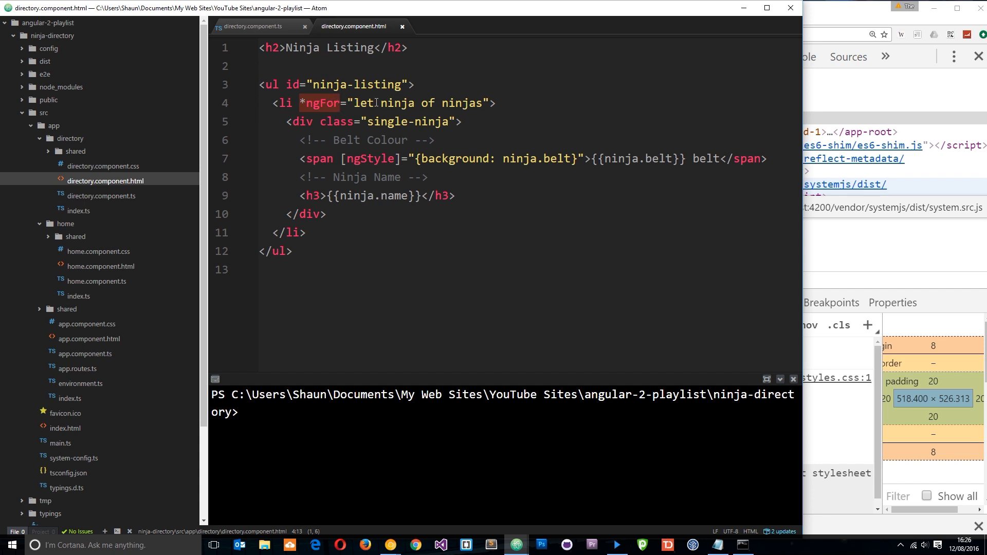
pyautogui.doubleClick(361, 103)
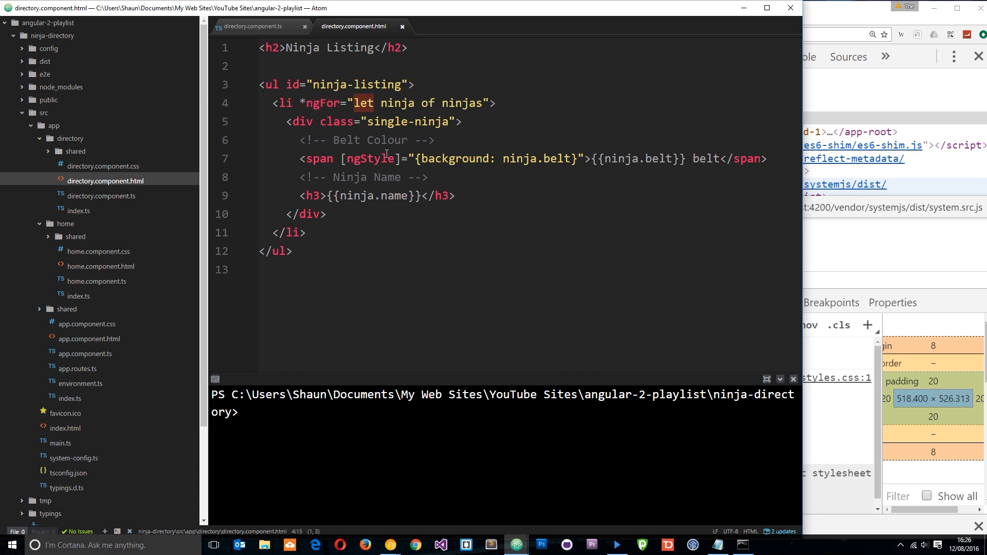
pyautogui.moveTo(282, 195)
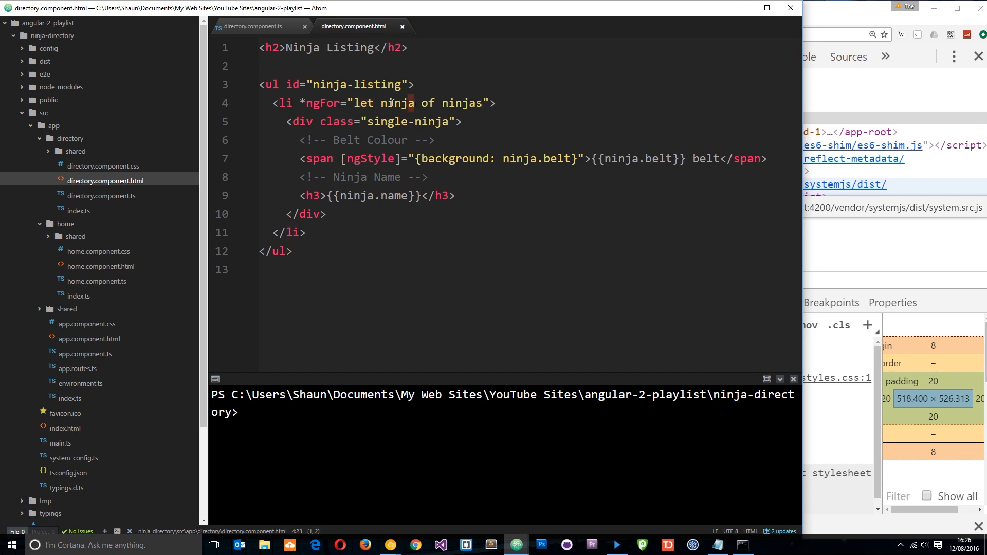
pyautogui.doubleClick(397, 103)
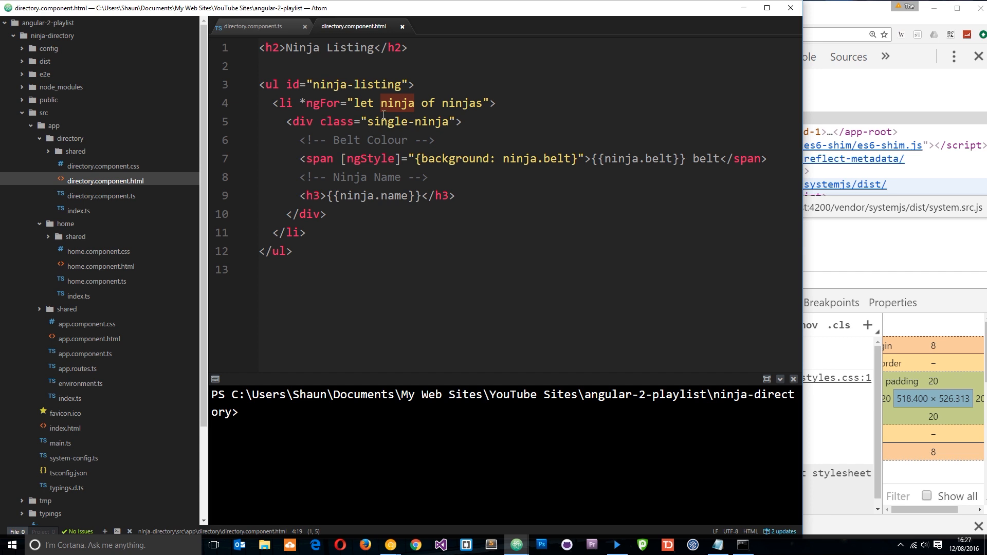
pyautogui.click(546, 159)
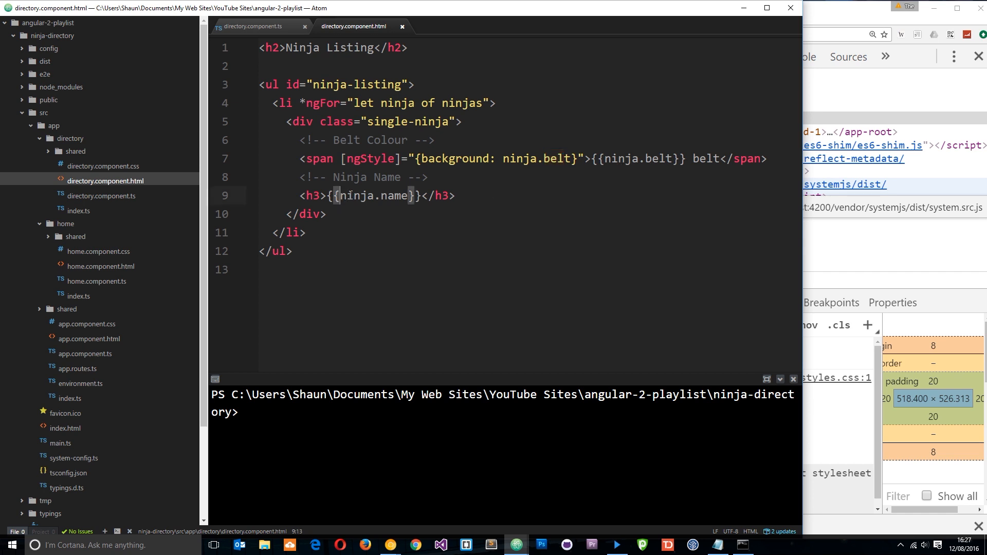
pyautogui.doubleClick(372, 195)
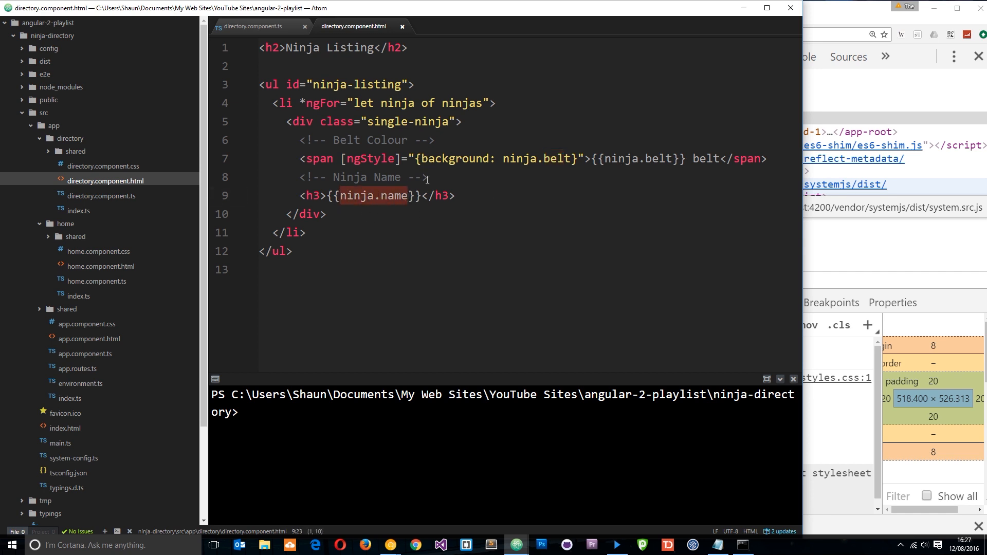
pyautogui.click(324, 195)
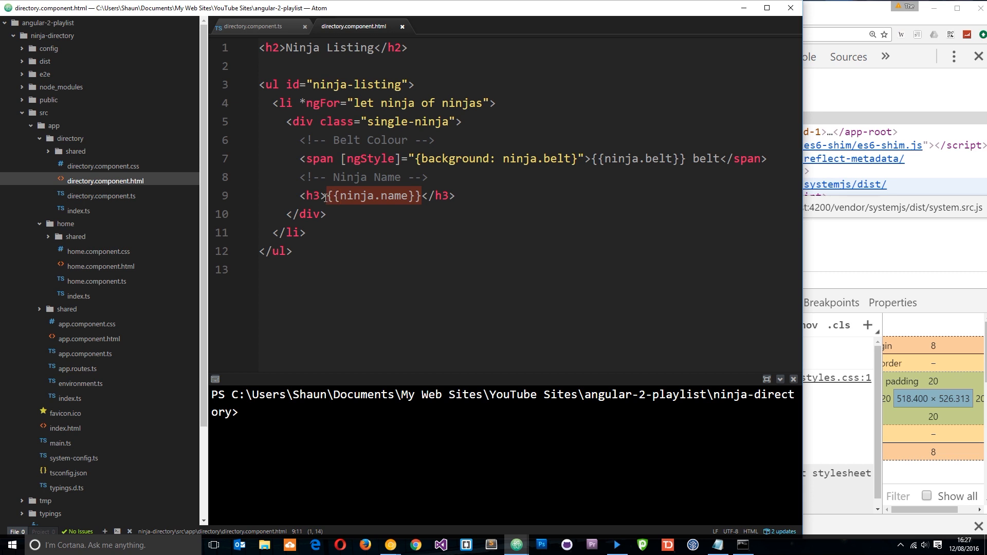